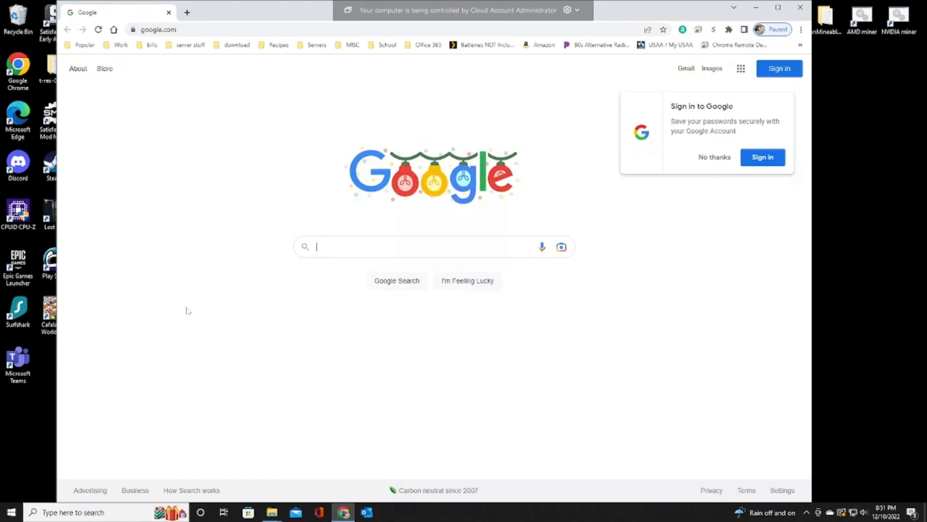
Step: Decline the 'Sign in to Google' offer with No thanks, leaving the Google homepage ready
click(713, 156)
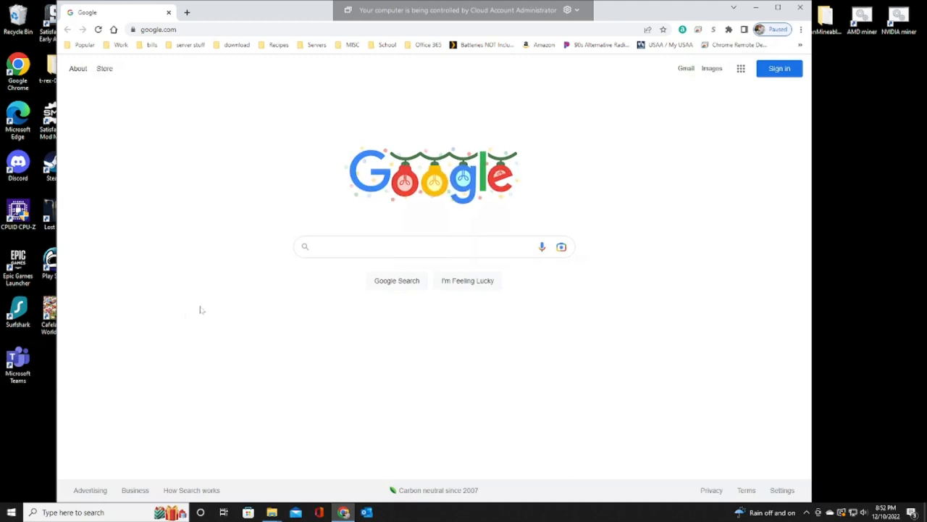
mouse_move(174, 161)
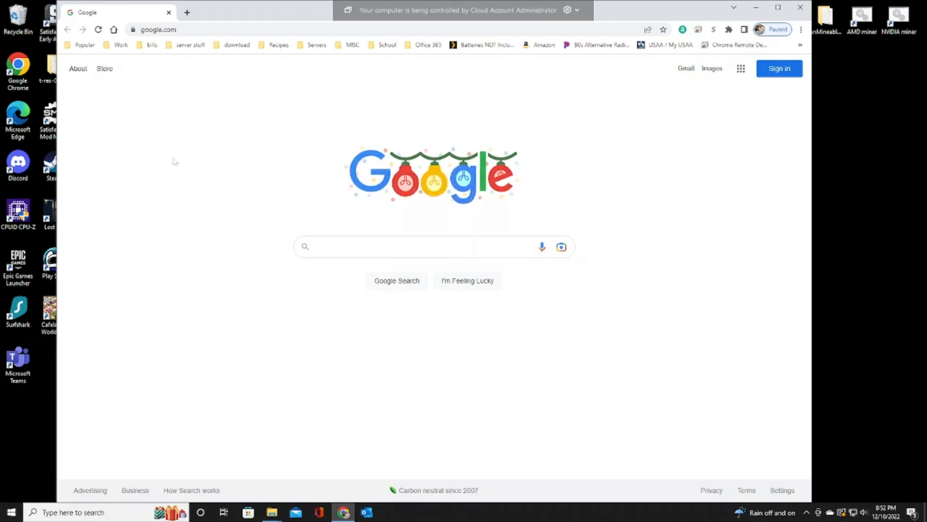
Step: Search Google for 'steamcmd download' and bring up the results
click(427, 246)
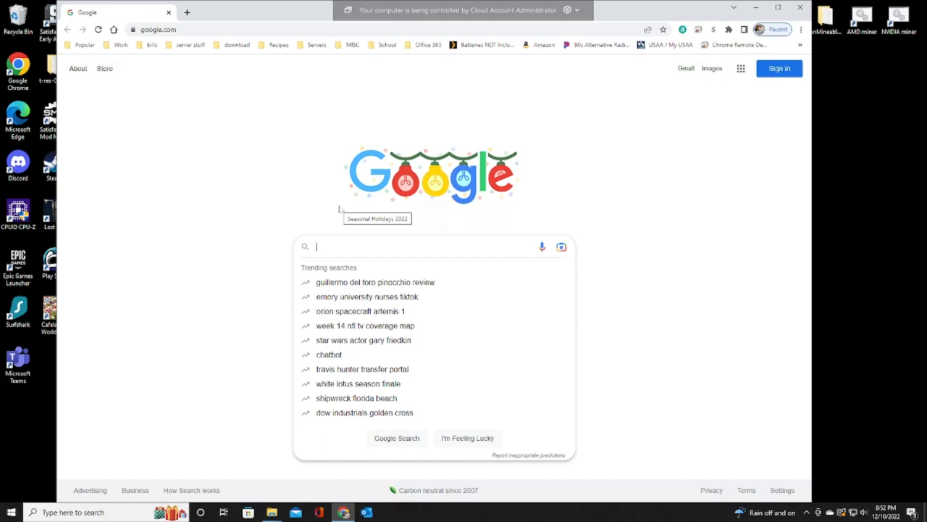
text(storamcmd down)
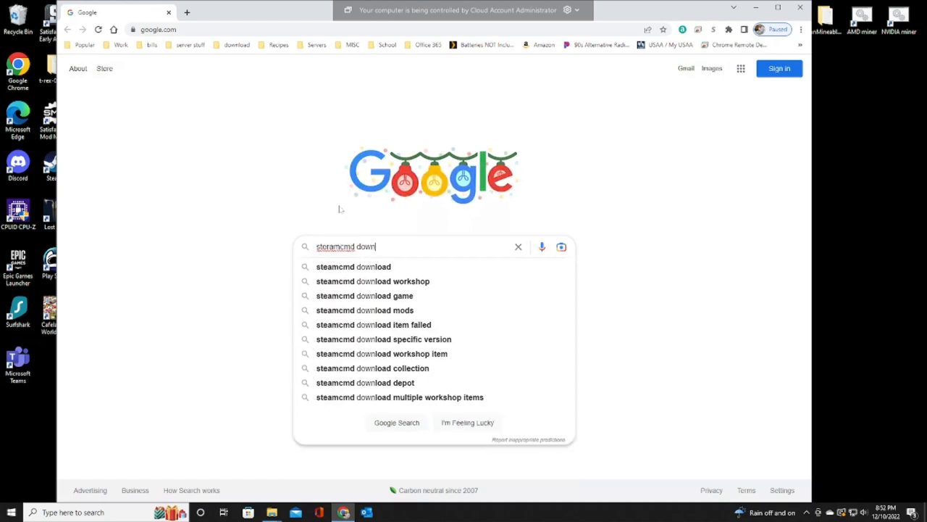
key(enter)
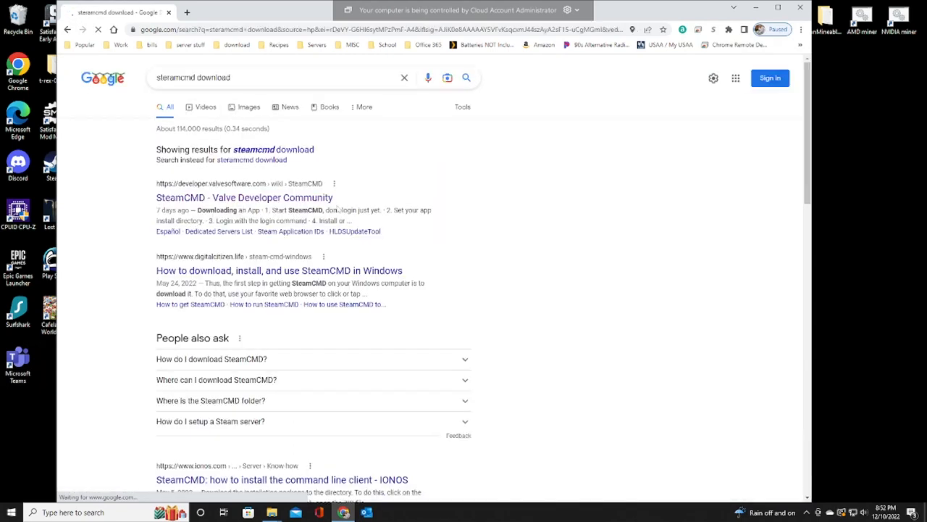
mouse_move(244, 197)
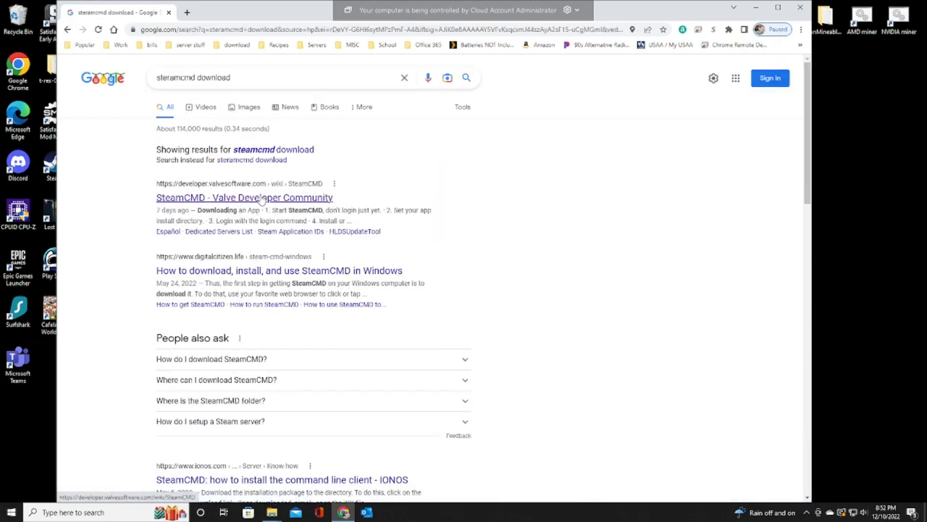
Step: From the SteamCMD Valve Developer Community page's Windows section, download SteamCMD for Windows
click(244, 197)
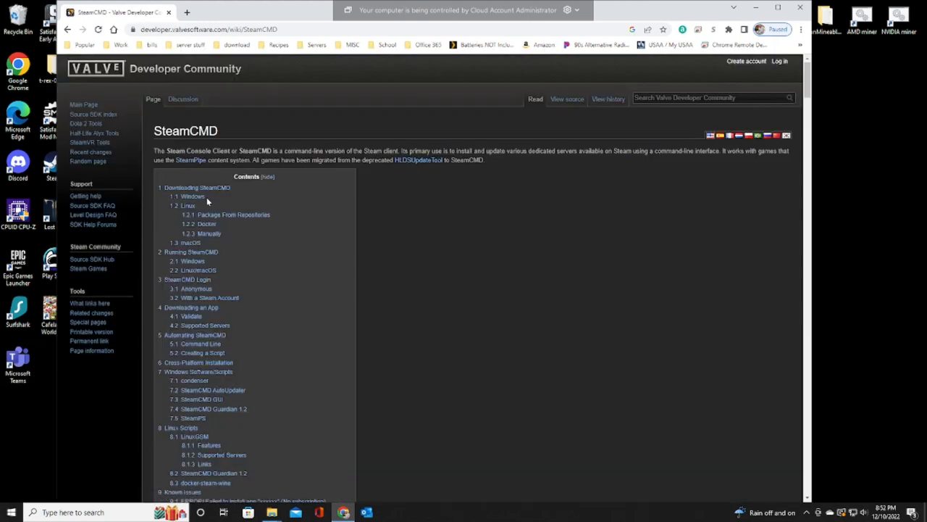
mouse_move(191, 197)
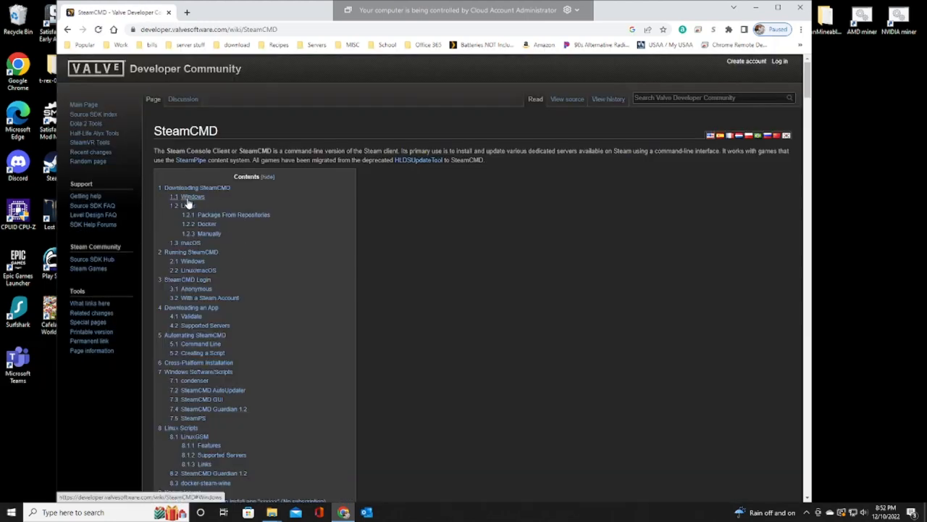
click(191, 197)
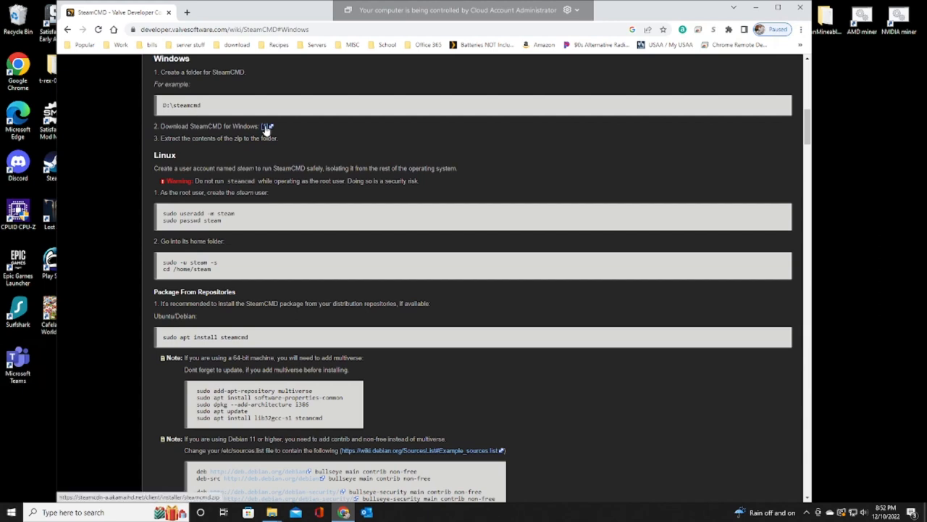
click(267, 125)
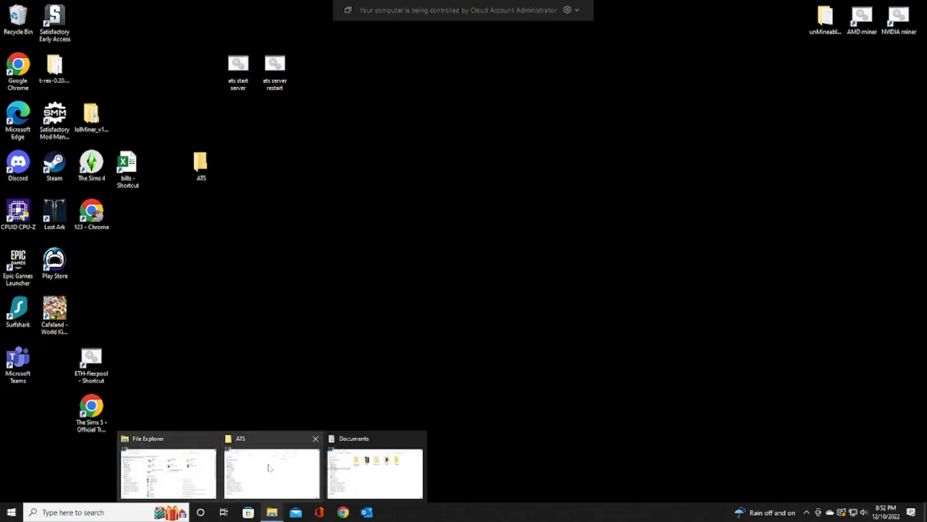
Step: Move steamcmd.zip from Downloads into the ATS desktop folder and view that folder
click(168, 471)
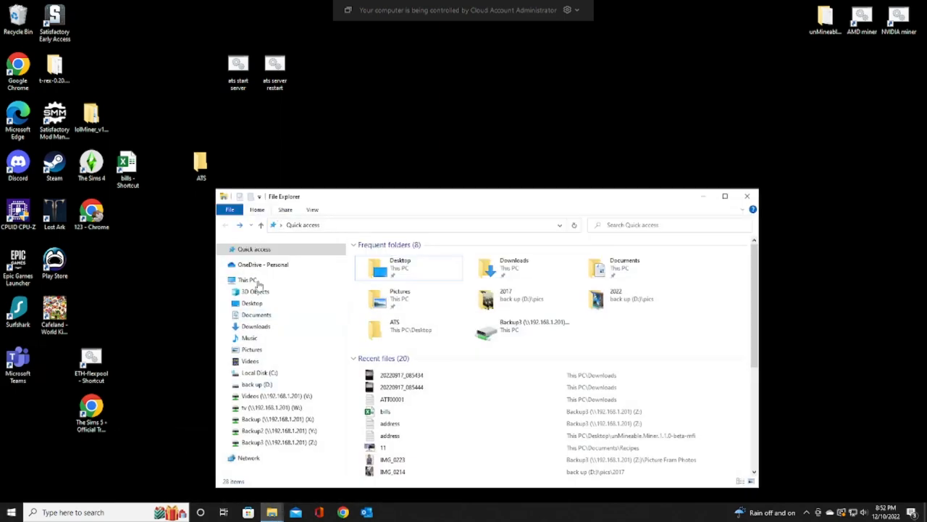
click(255, 326)
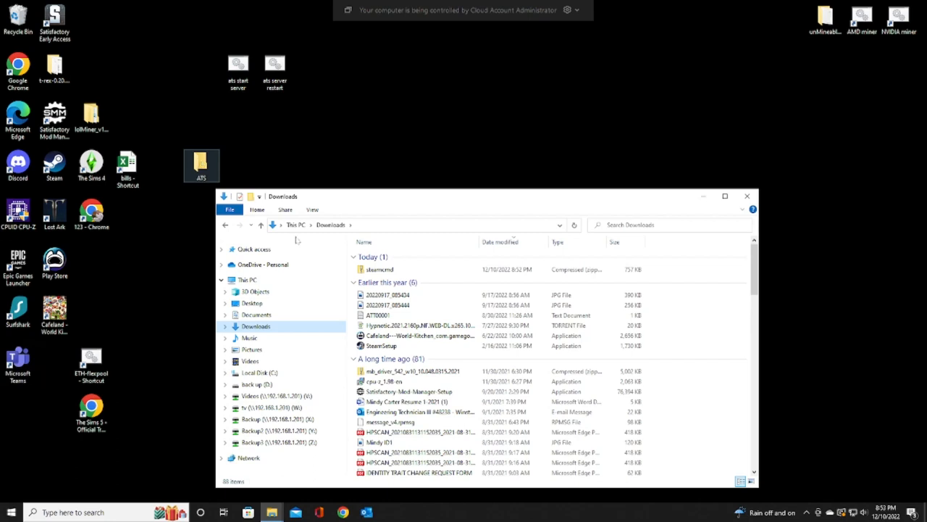
click(379, 268)
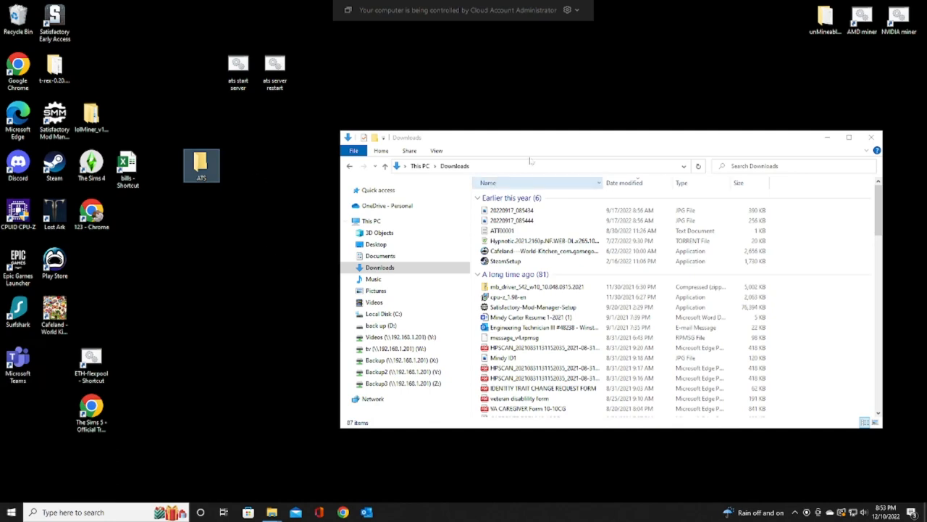
double_click(202, 162)
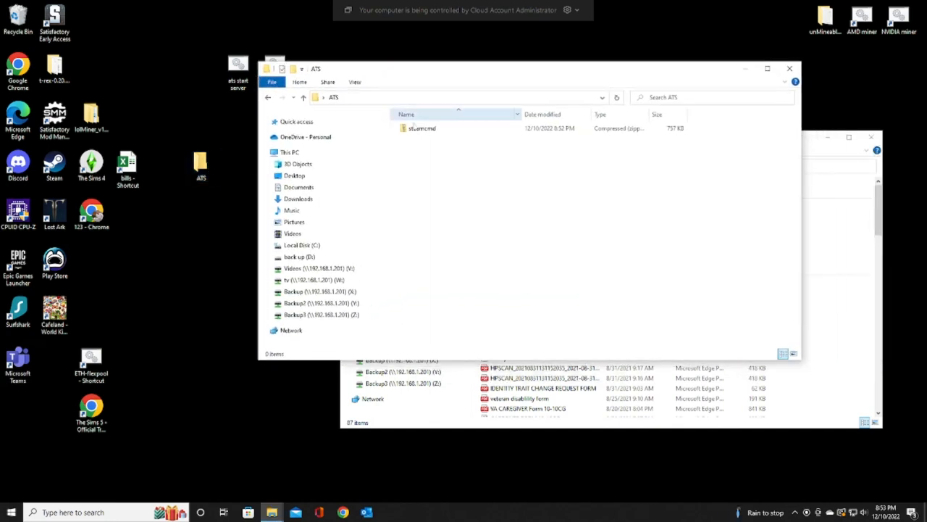
Step: Extract steamcmd.zip into the ATS folder so steamcmd.exe sits beside it
click(421, 127)
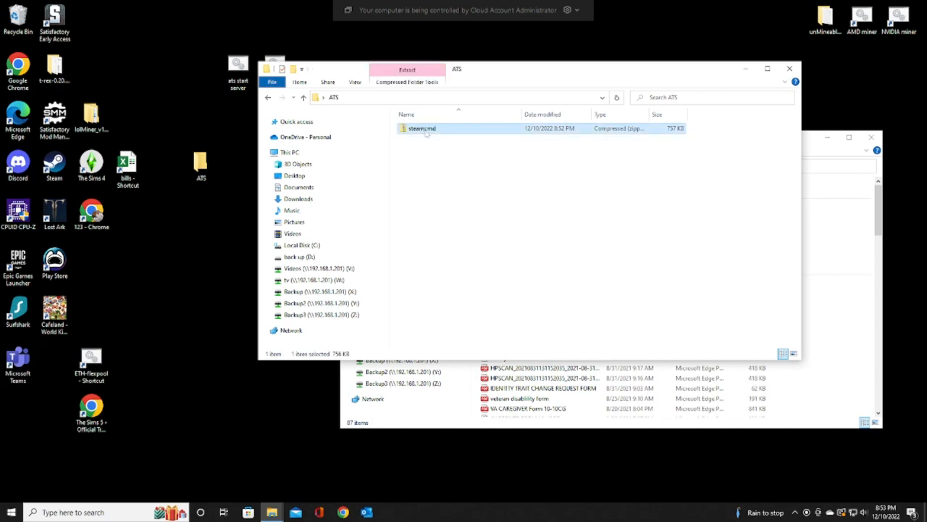
right_click(424, 127)
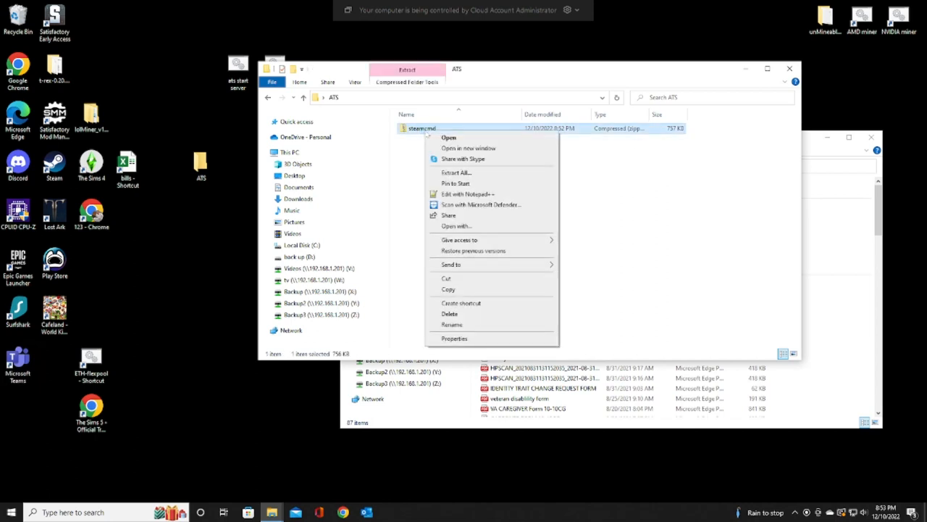
mouse_move(456, 173)
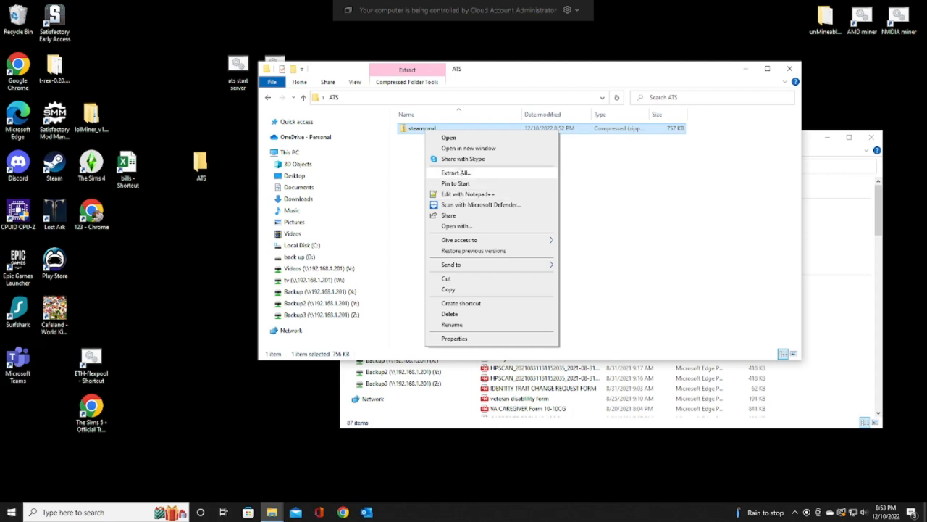
click(457, 173)
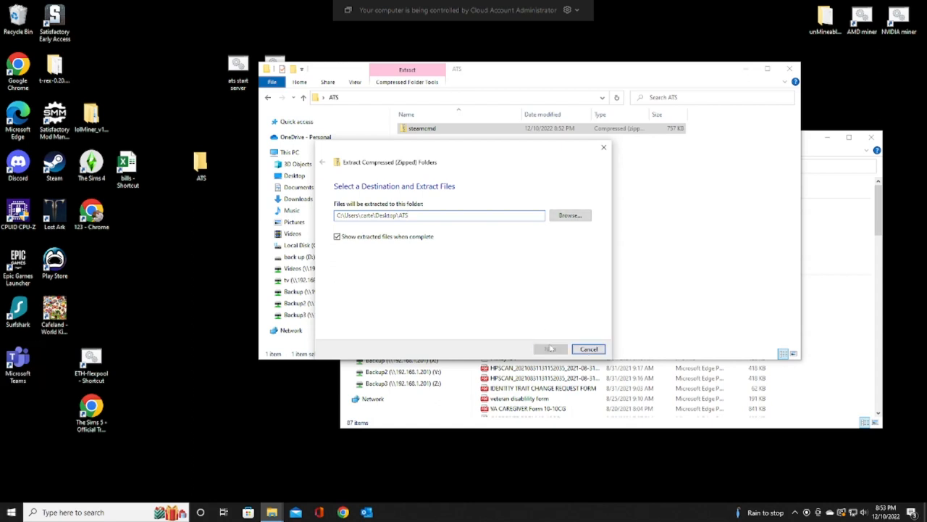
click(549, 348)
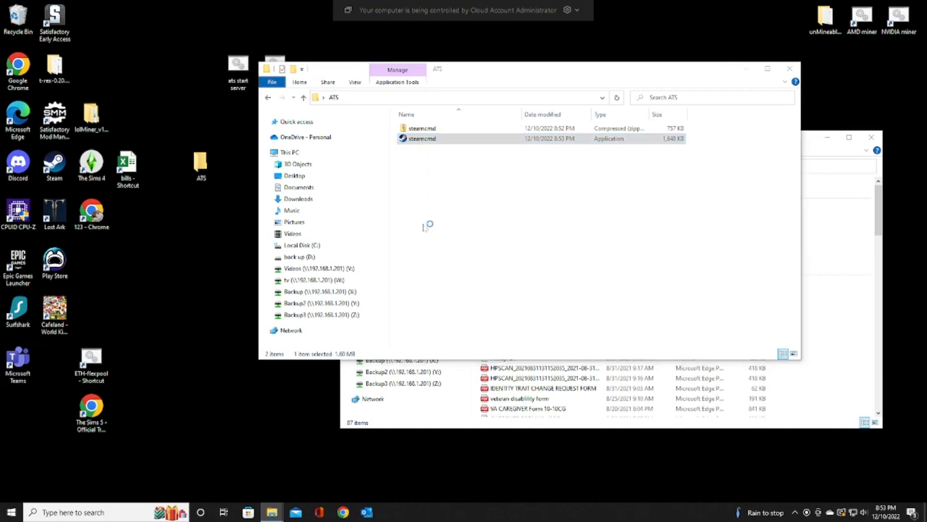
Step: Launch steamcmd.exe and let it update until the Steam> prompt appears
double_click(423, 139)
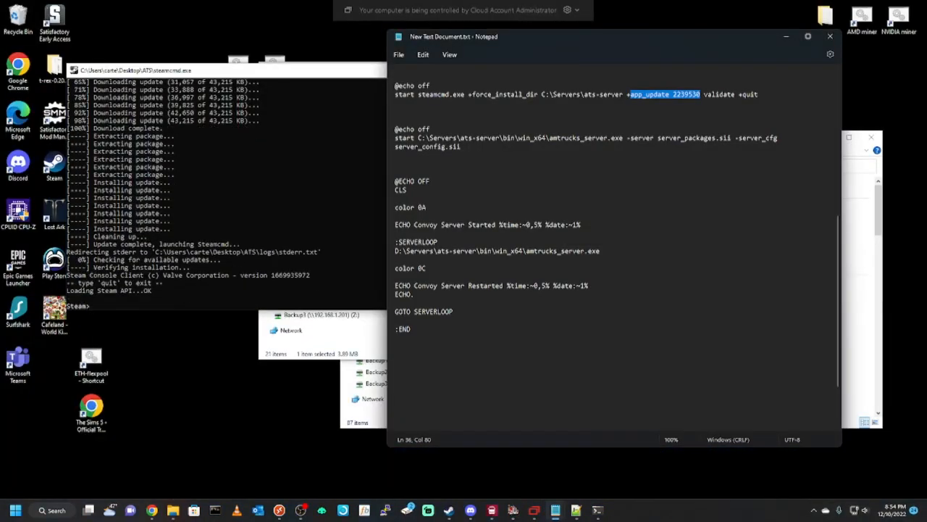
Step: Create a new empty folder named ATS inside the ATS folder and enter it
double_click(504, 94)
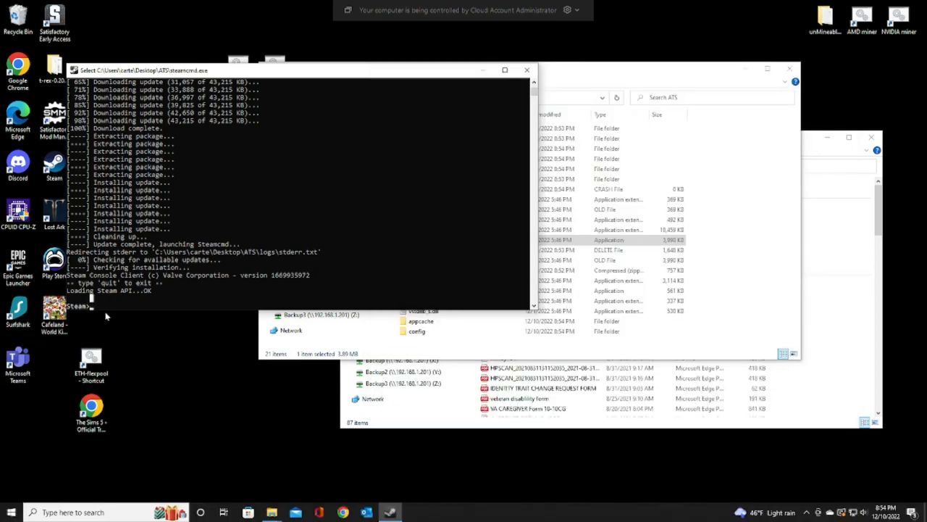
mouse_move(92, 307)
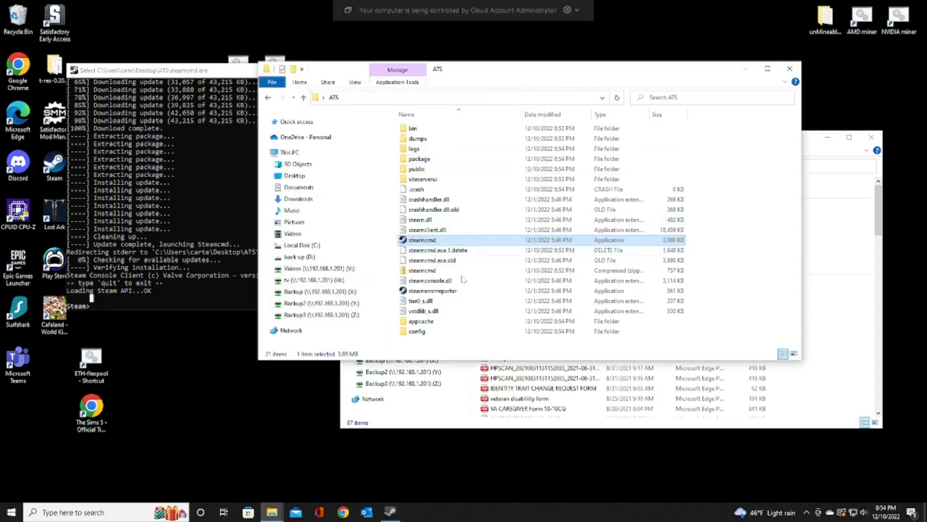
right_click(730, 223)
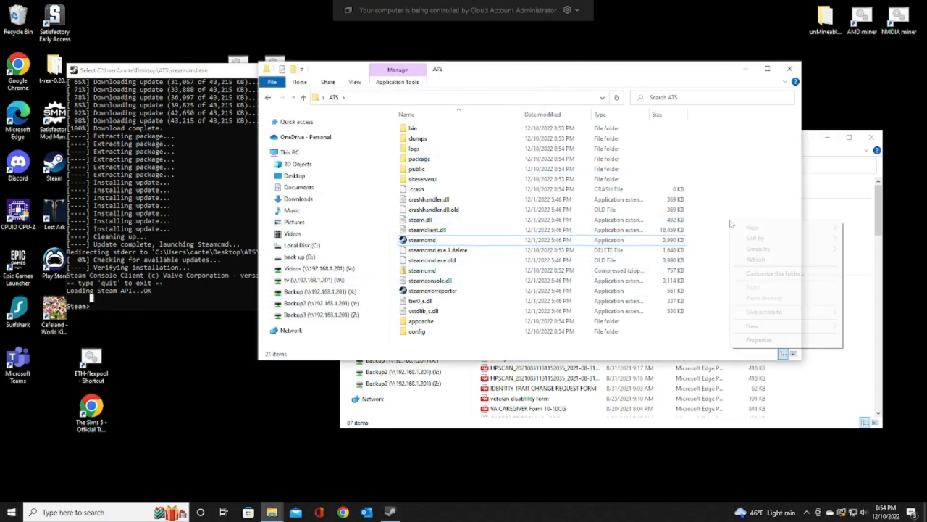
click(752, 325)
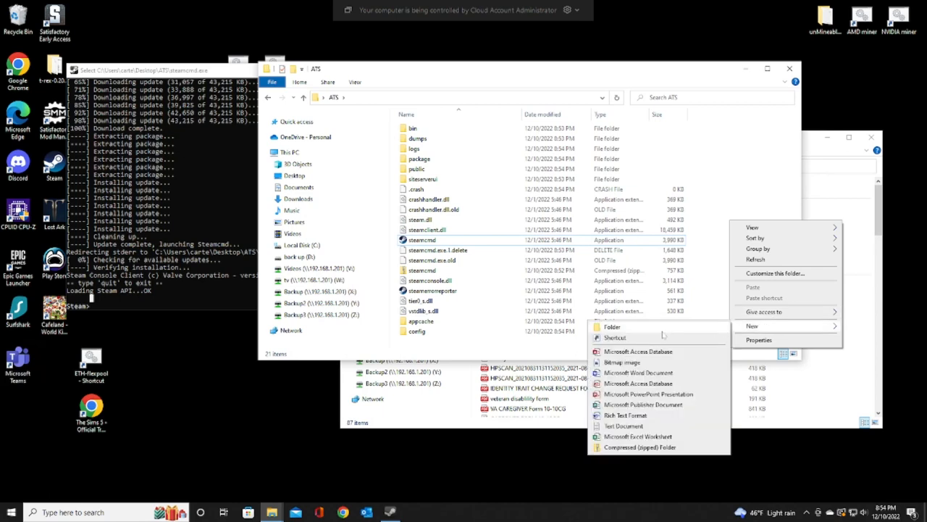
click(612, 326)
text(ATS)
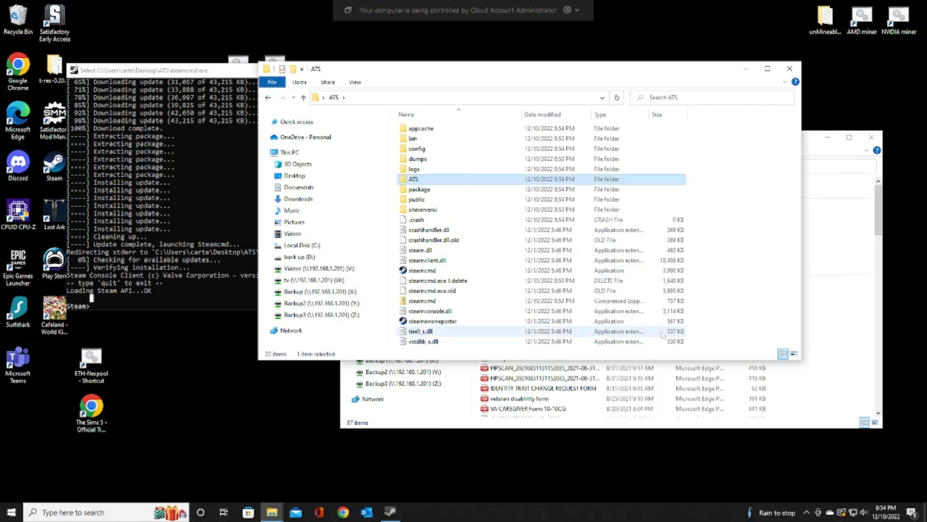
double_click(414, 180)
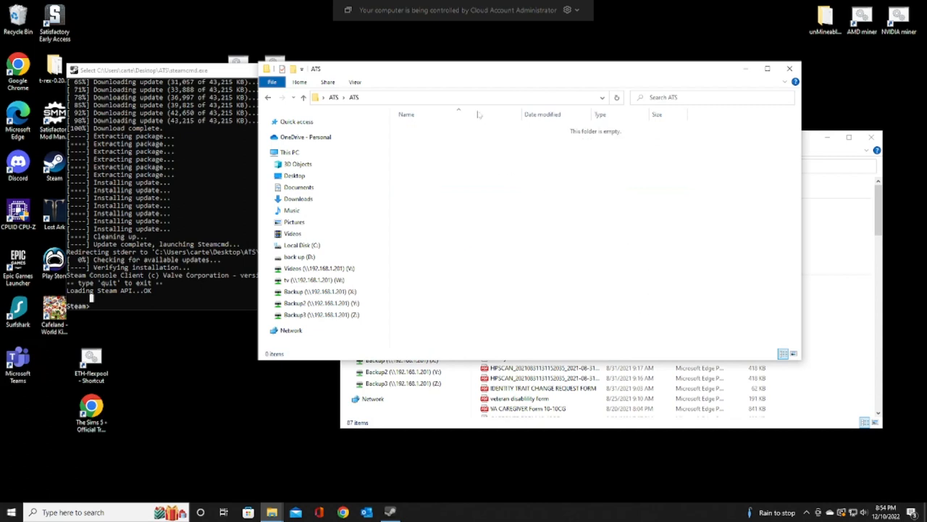
click(456, 97)
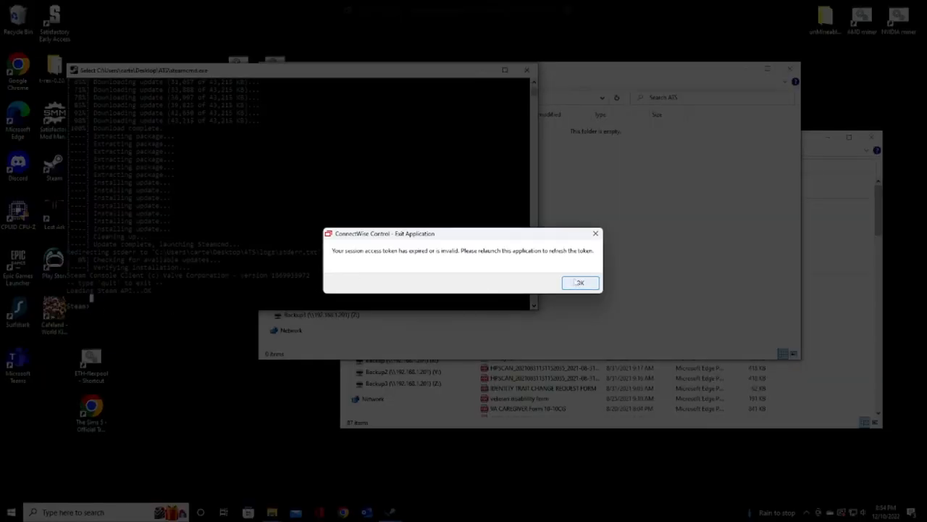
Step: Dismiss the ConnectWise Control expired access token error with OK
click(580, 283)
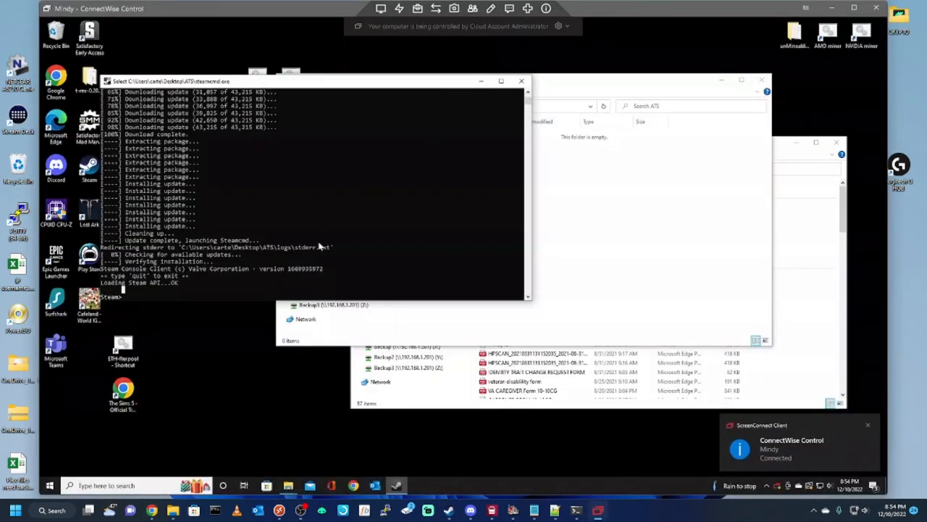
mouse_move(136, 299)
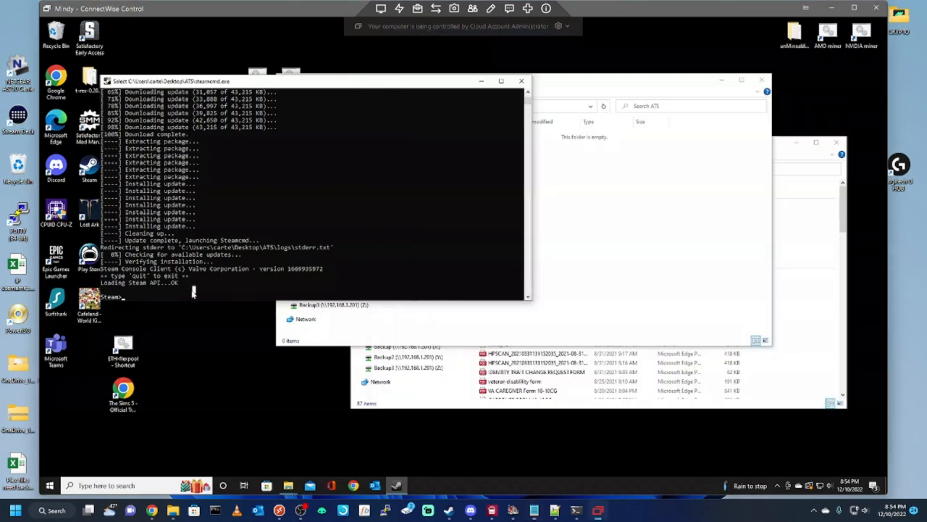
Step: Enter force_install_dir C:\Users\carte\Desktop\ATS\ATS at the Steam> prompt
text(force_install_dir)
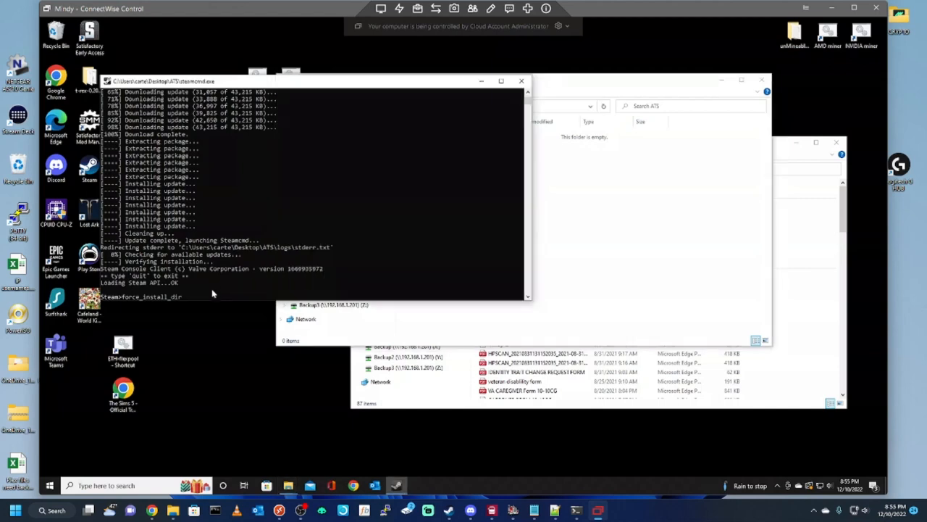
text(C:\Users\carte\Desktop\ATS\ATS)
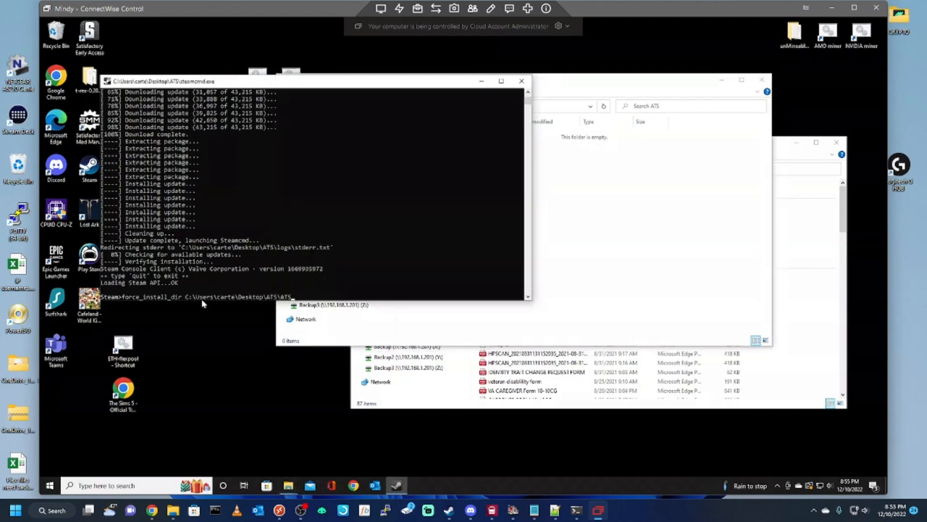
mouse_move(341, 292)
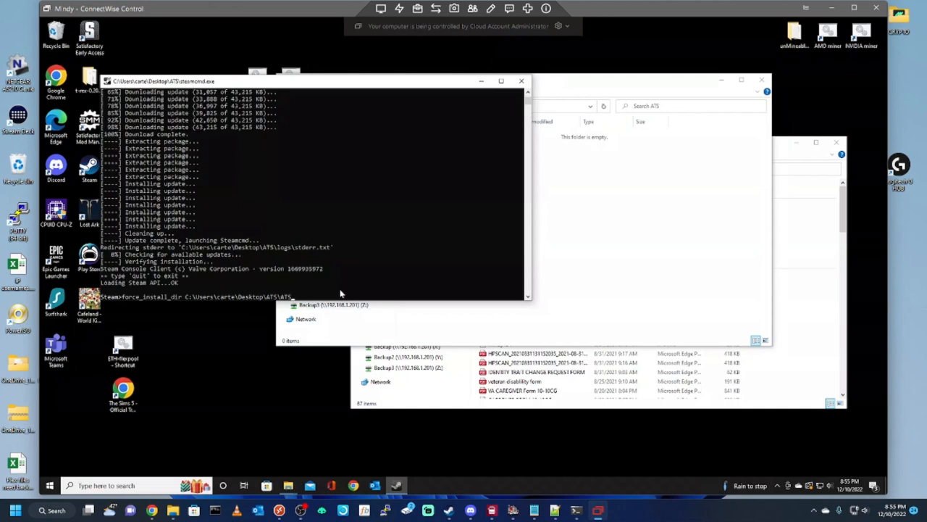
mouse_move(345, 295)
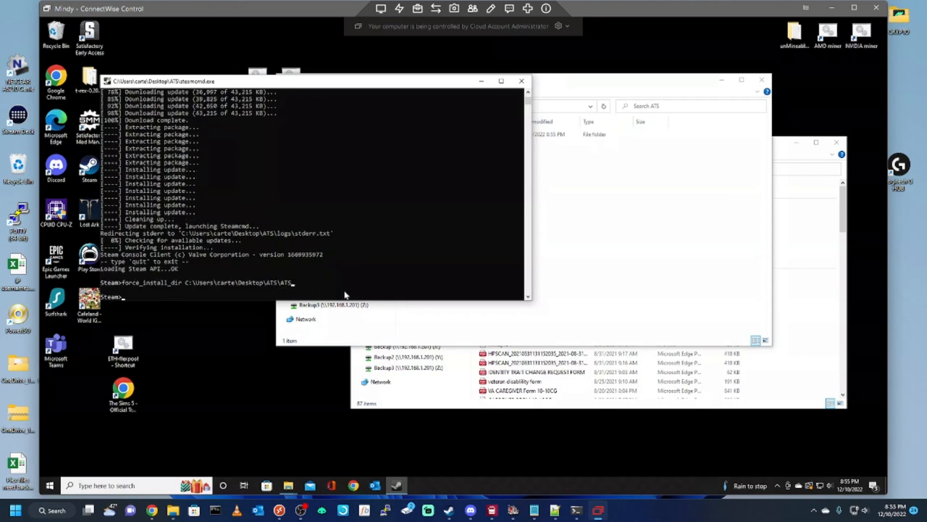
Step: Log in anonymously and run app_update 2239530 to download the ATS dedicated server files
text(login)
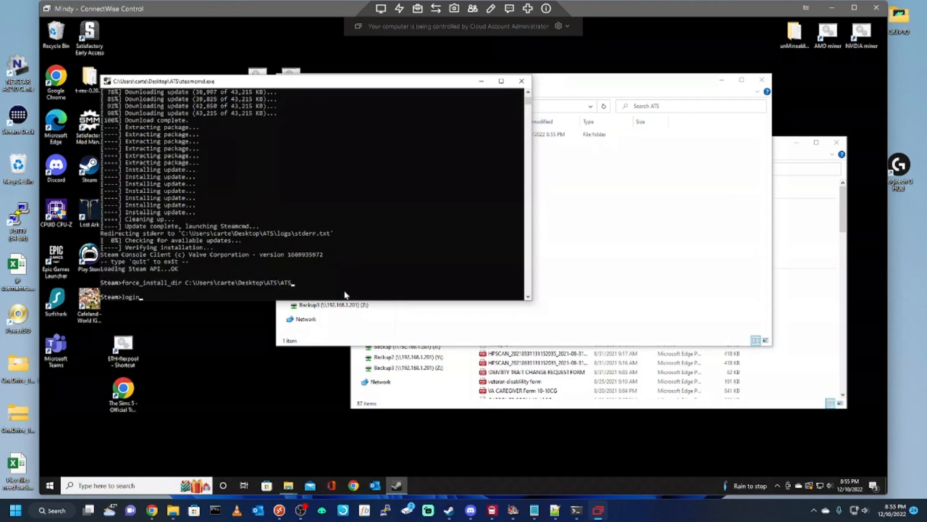
text(anony)
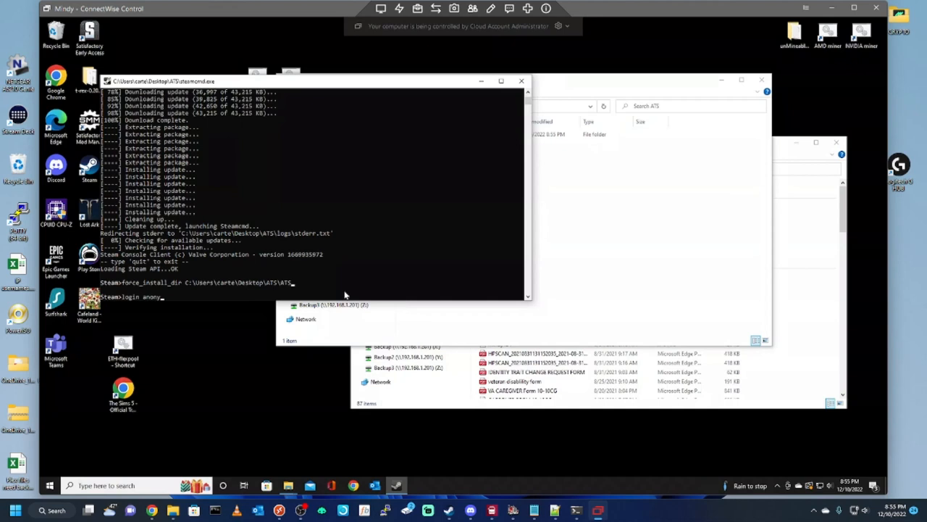
text(ous)
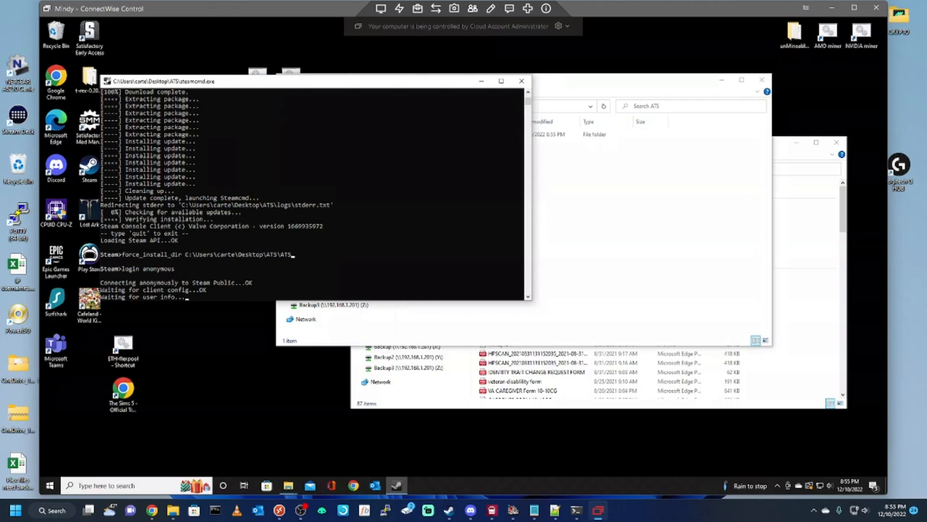
double_click(498, 94)
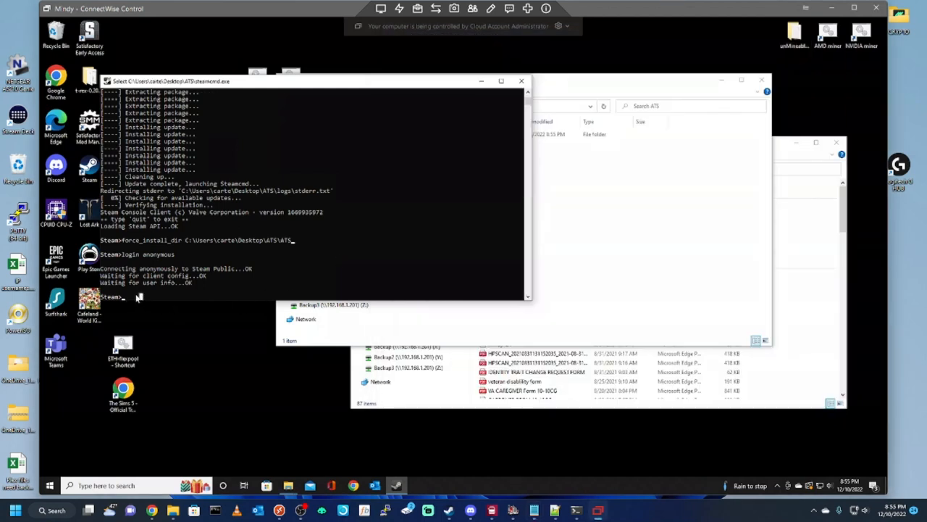
text(app_update 2239530)
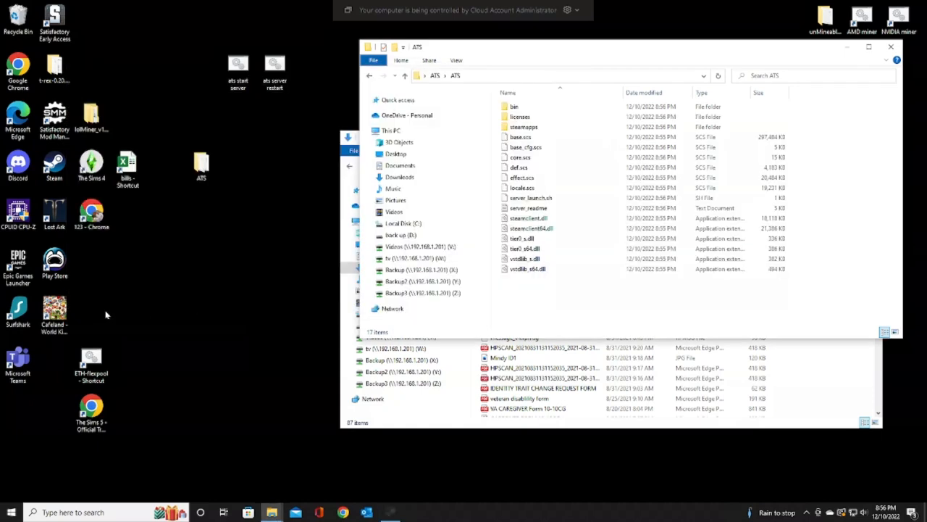
Step: Go up to the steamcmd folder and open the ATS server files folder
click(513, 107)
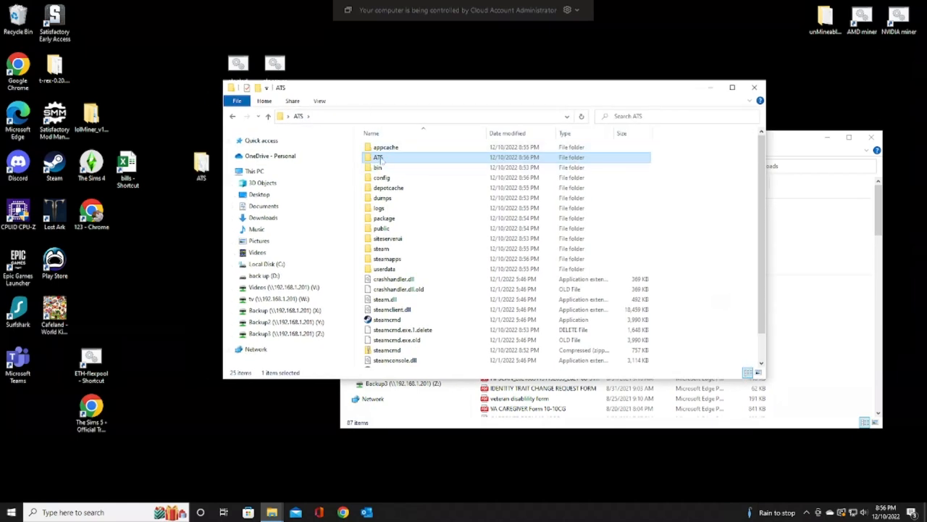
double_click(378, 156)
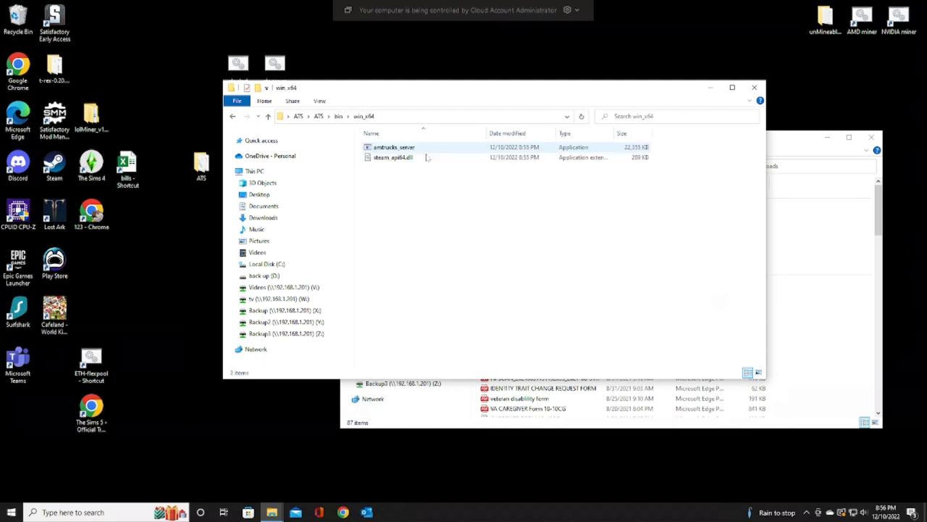
mouse_move(394, 148)
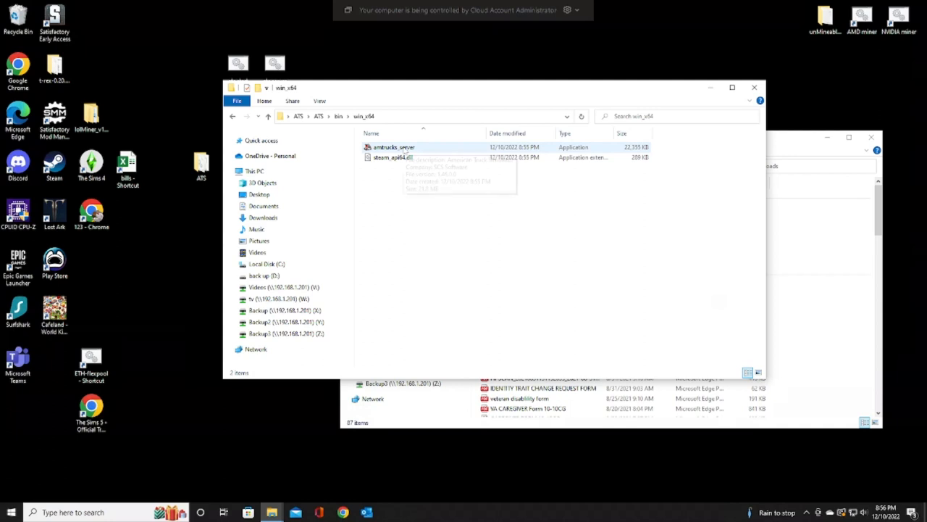
mouse_move(394, 147)
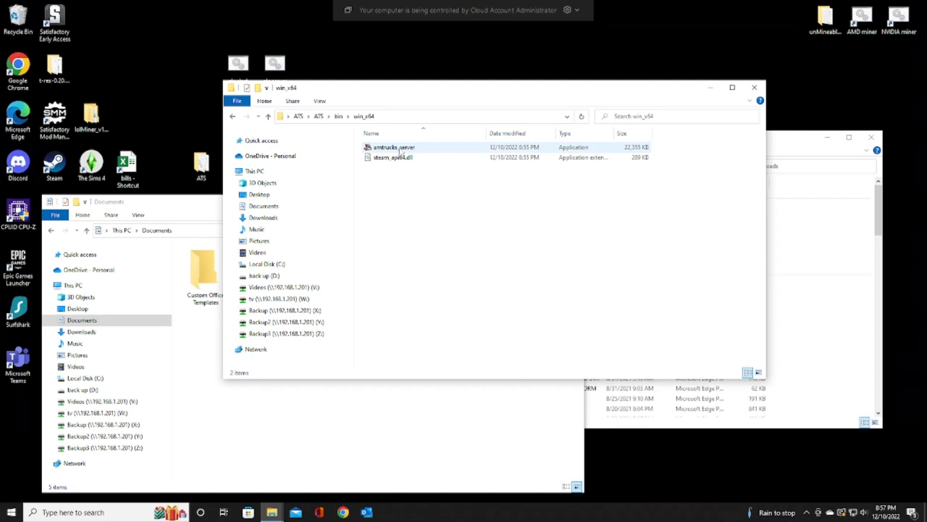
Step: Run amtrucks_server once, then open Documents\American Truck Simulator
double_click(394, 147)
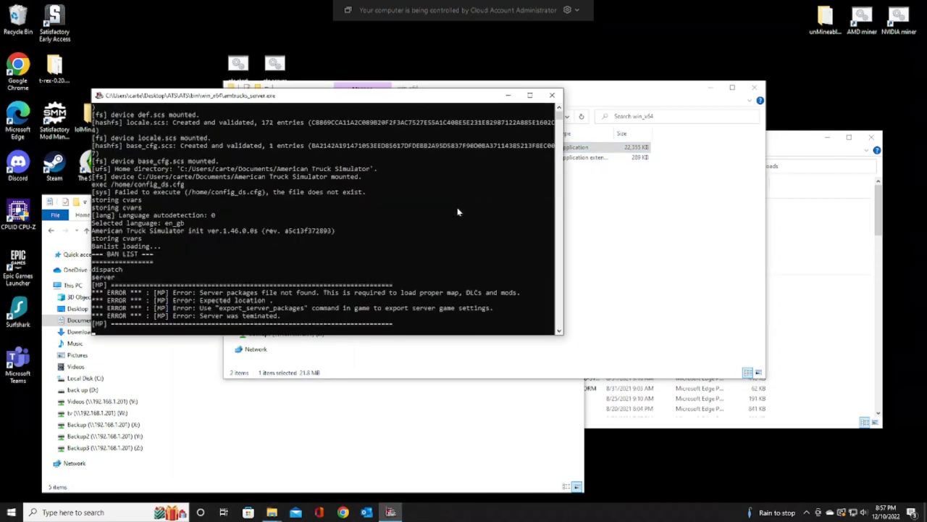
mouse_move(257, 219)
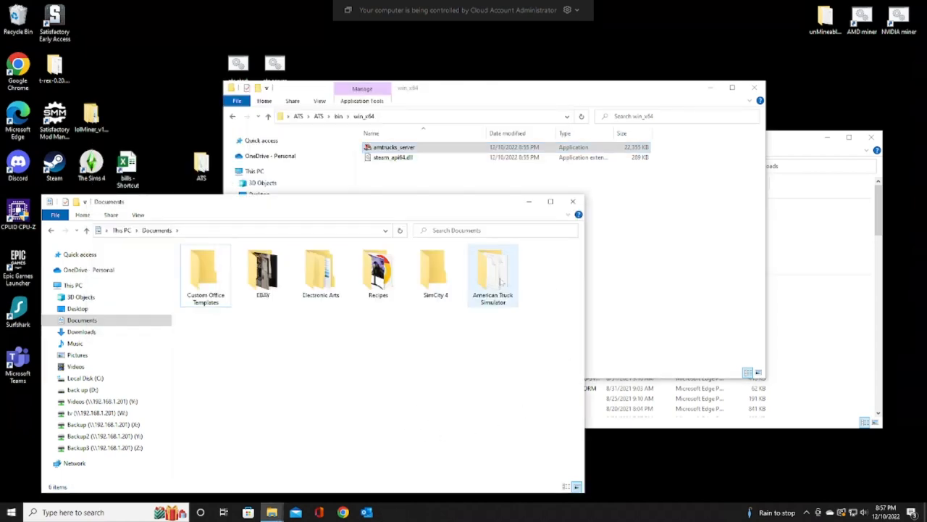
mouse_move(493, 272)
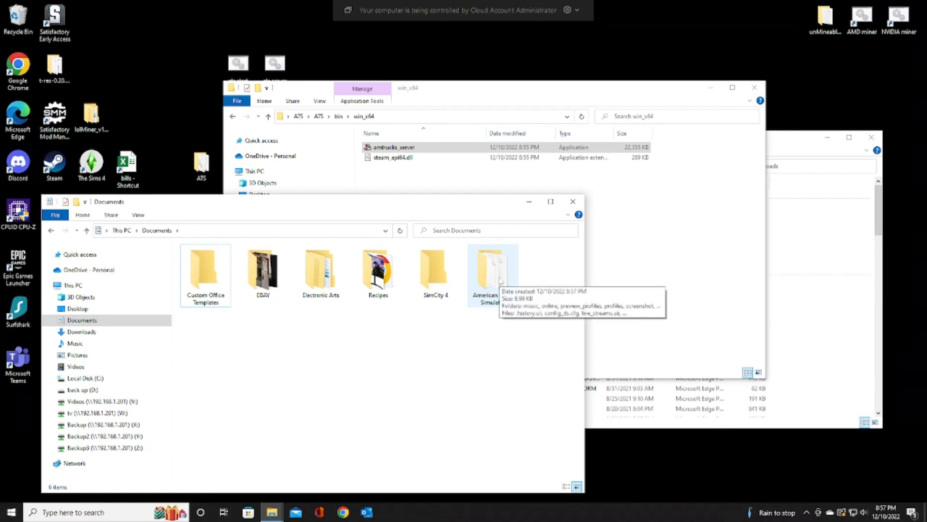
double_click(493, 273)
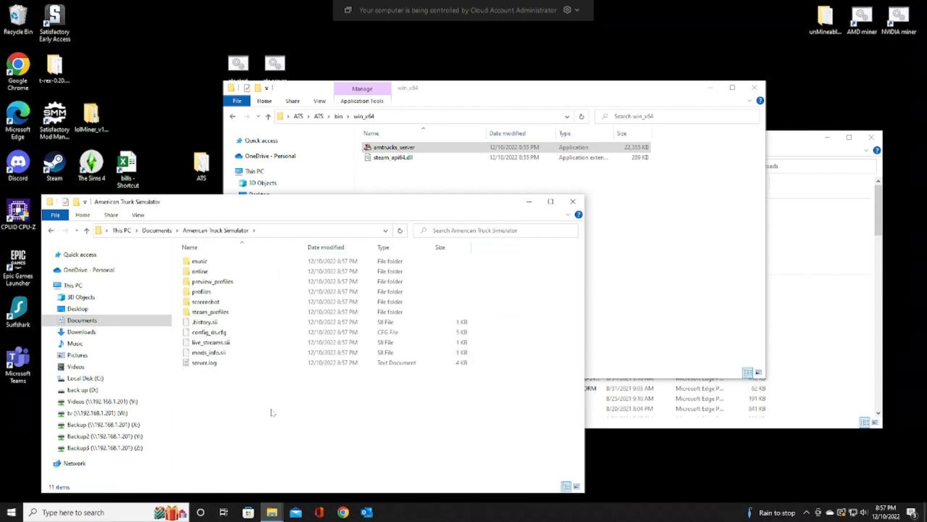
click(210, 311)
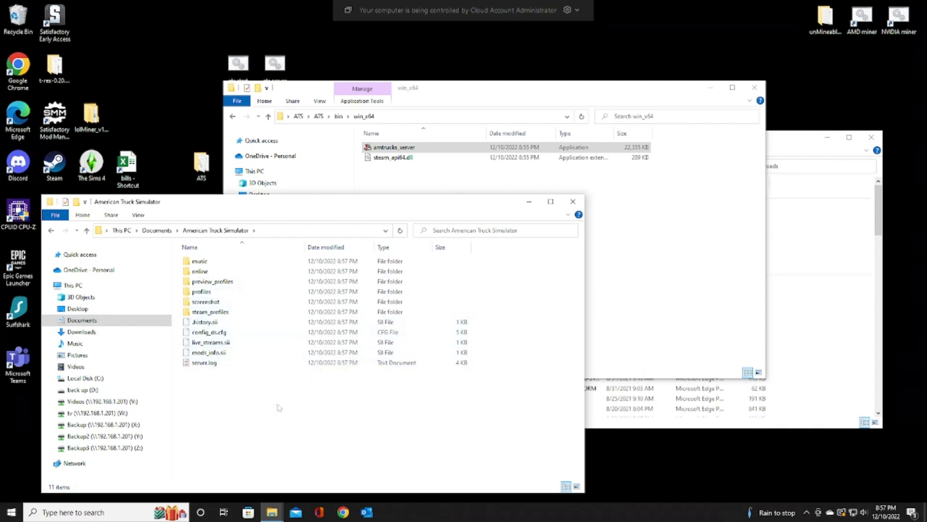
click(210, 312)
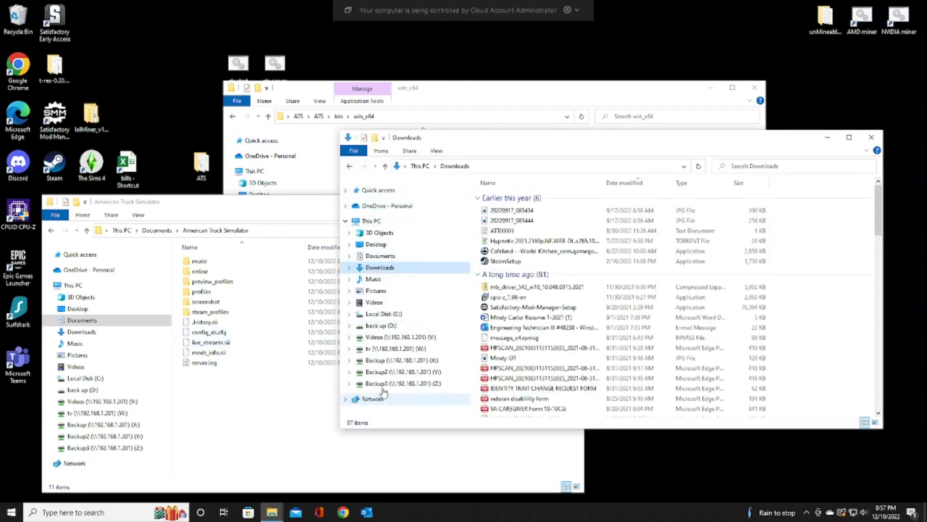
click(403, 359)
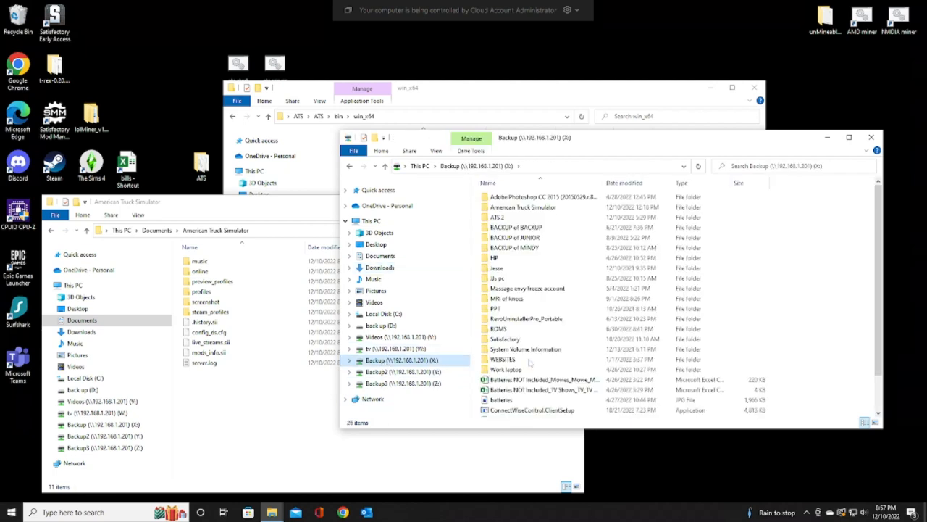
scroll(down, 3)
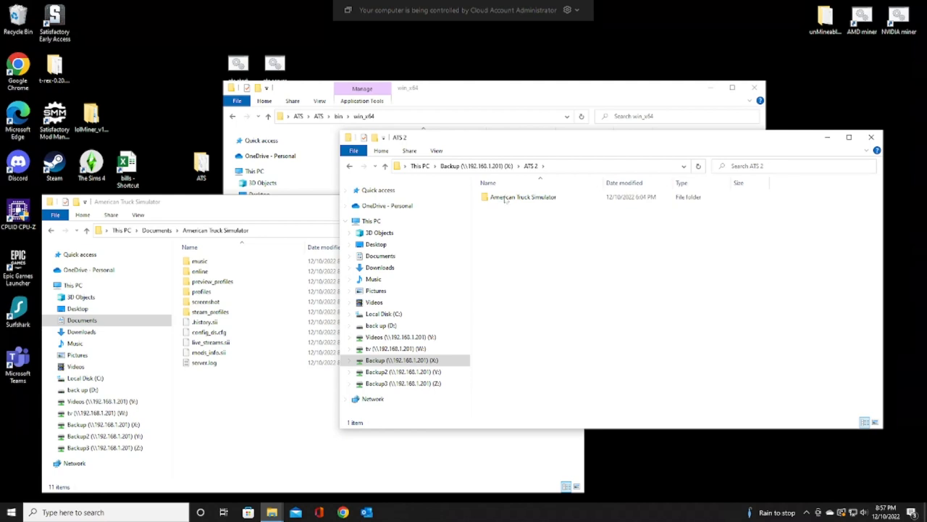
double_click(521, 197)
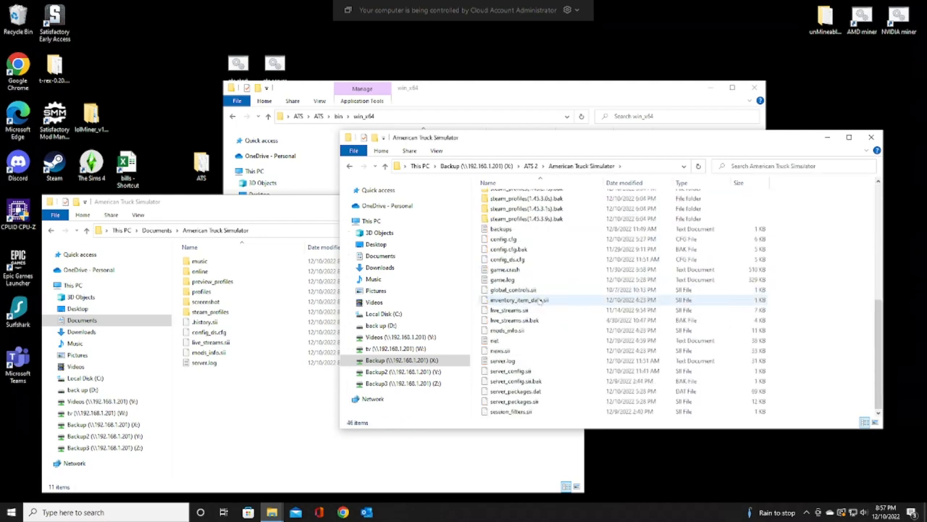
click(510, 371)
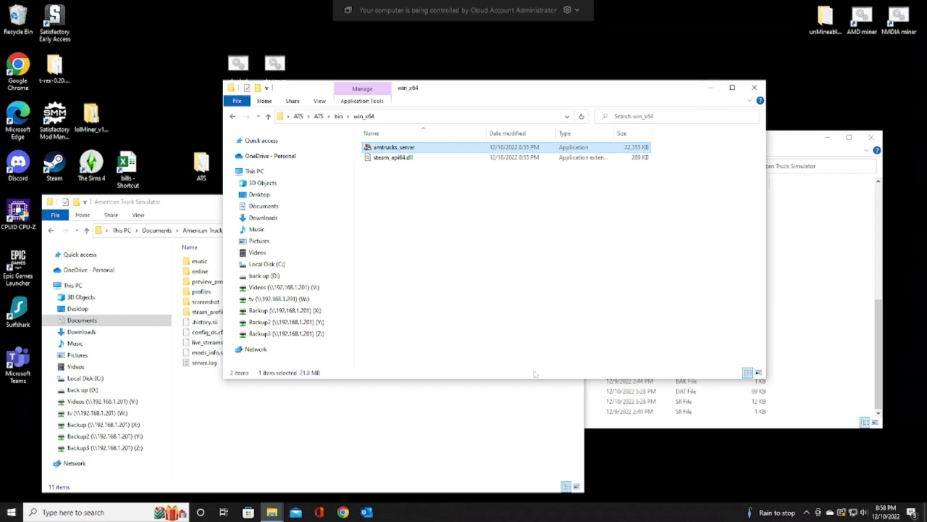
mouse_move(356, 450)
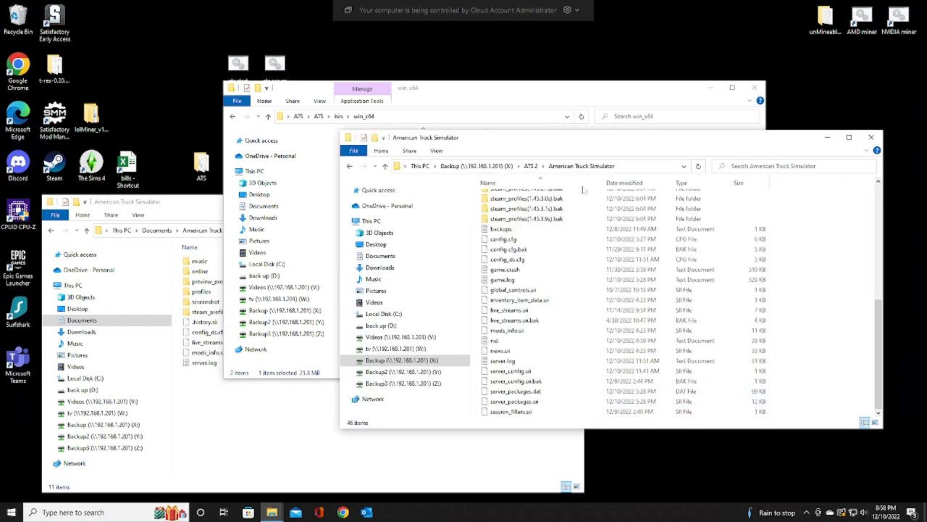
click(510, 371)
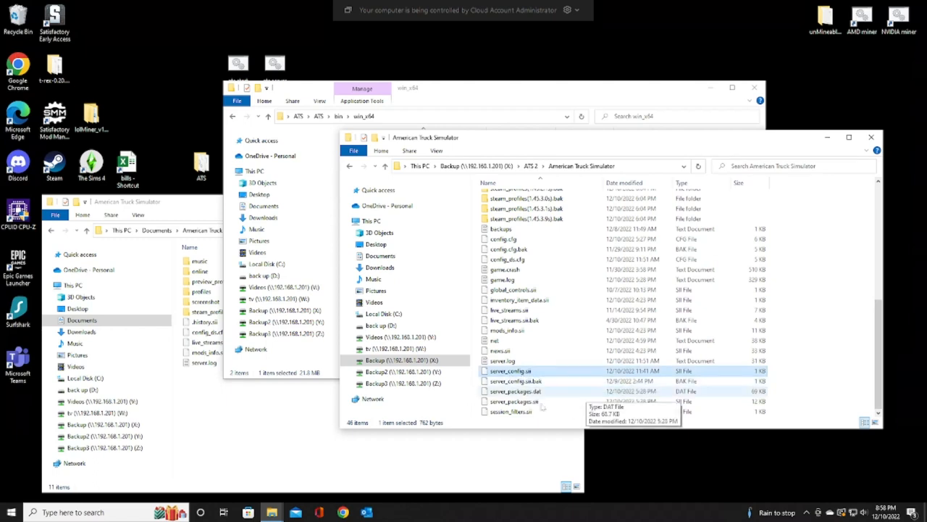
click(516, 391)
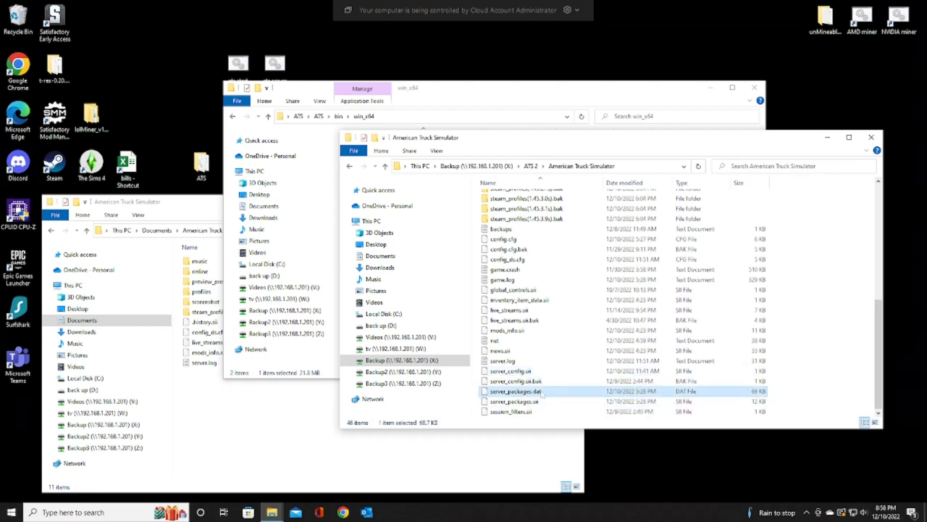
click(515, 399)
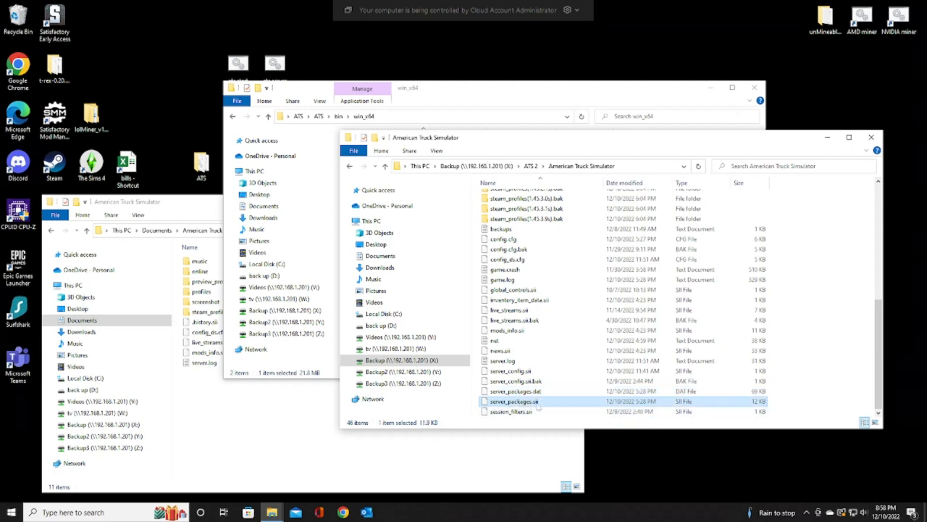
mouse_move(514, 402)
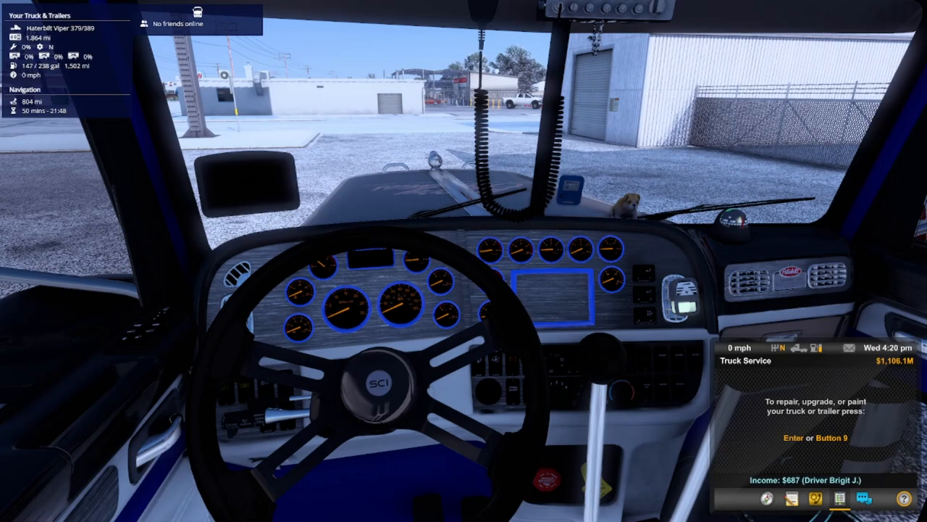
Step: Bring up the in-game console to run export_server_packages
key(`)
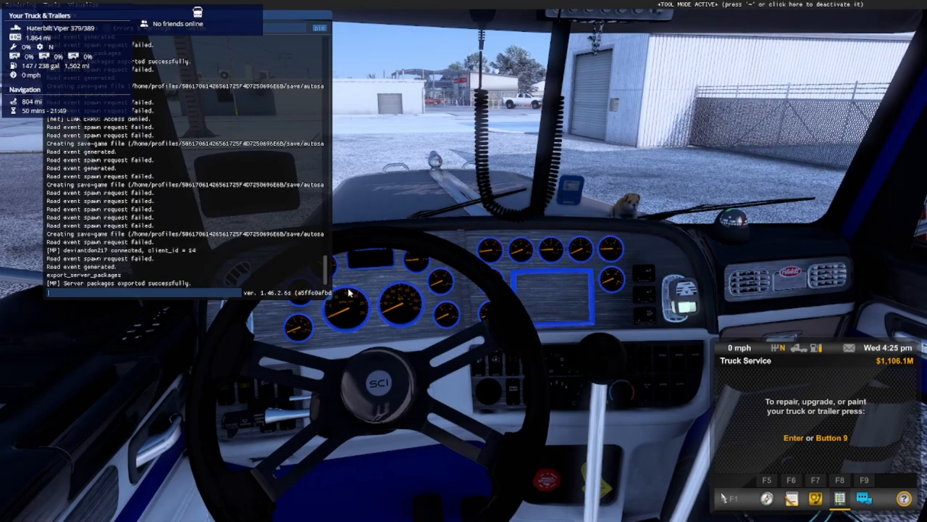
mouse_move(221, 255)
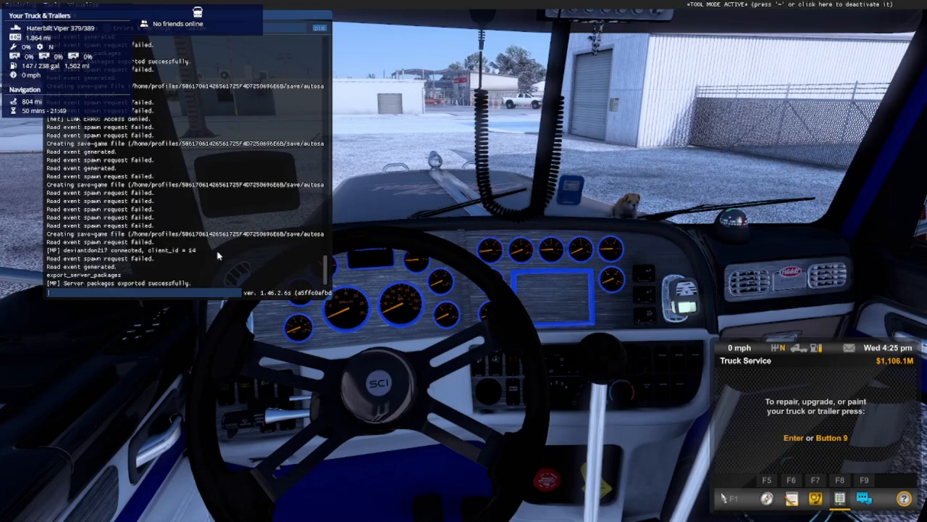
mouse_move(196, 283)
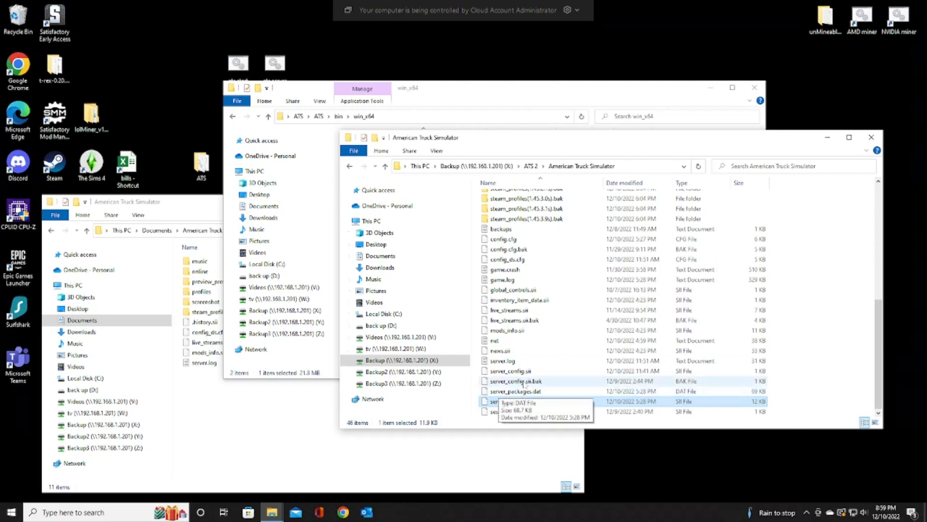
Step: Drag the three server files into Documents\American Truck Simulator and bring up actions for server_config.sii
click(510, 371)
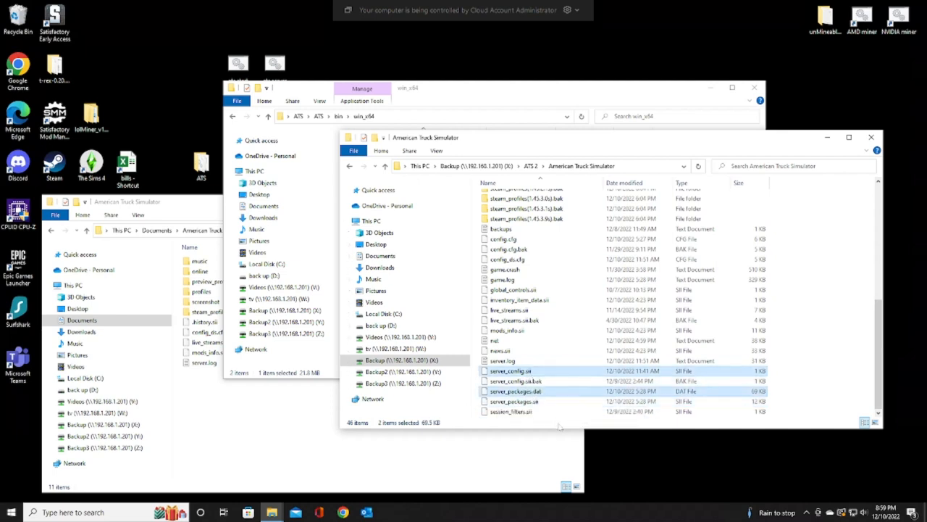
mouse_move(514, 400)
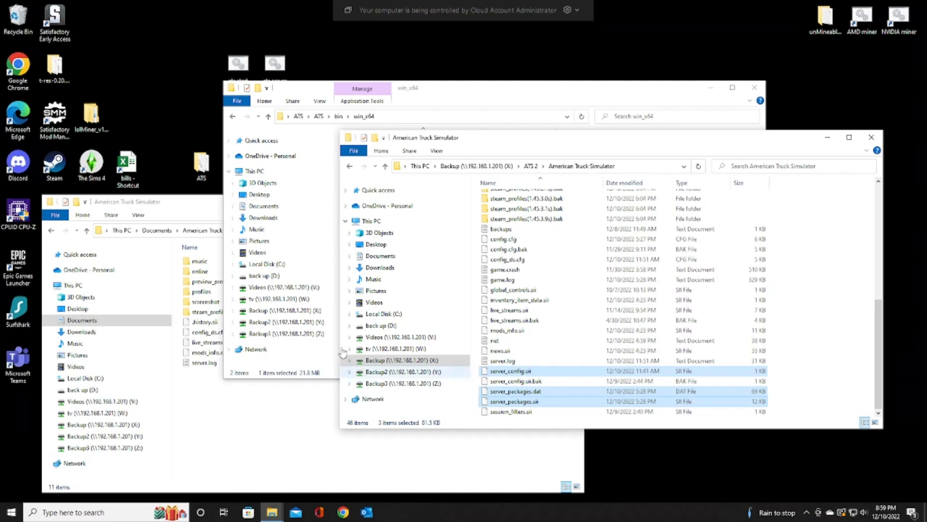
click(403, 359)
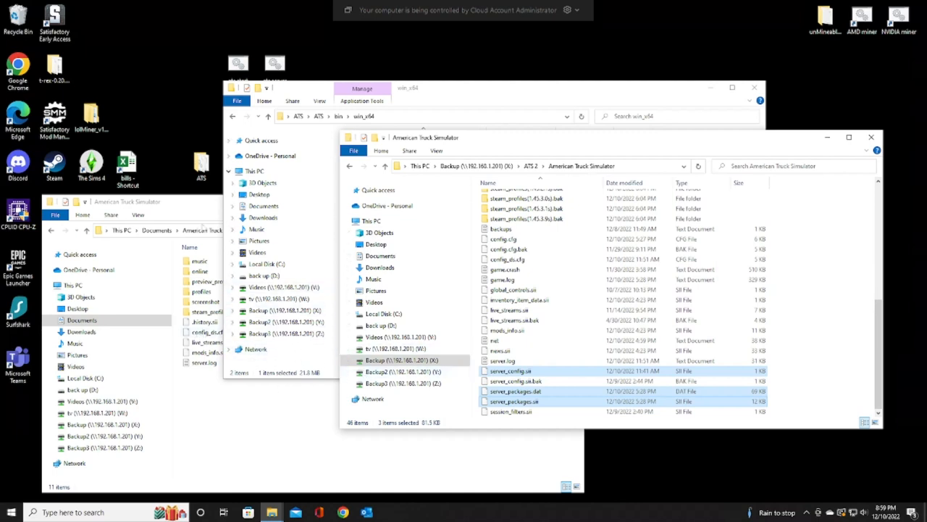
mouse_move(231, 429)
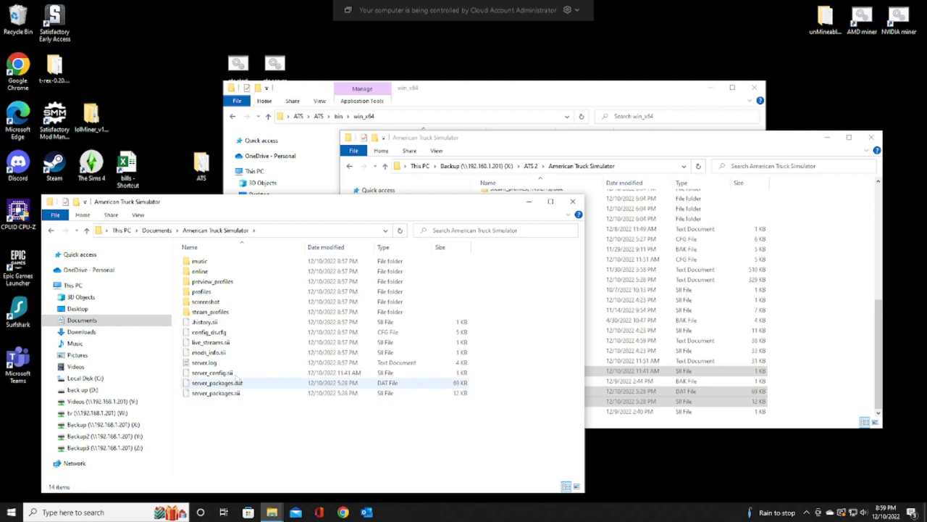
click(212, 371)
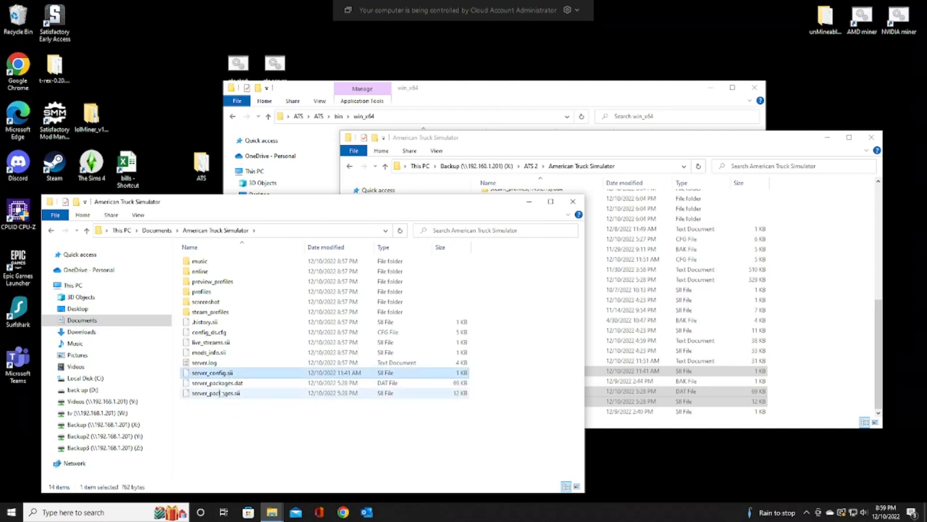
right_click(212, 371)
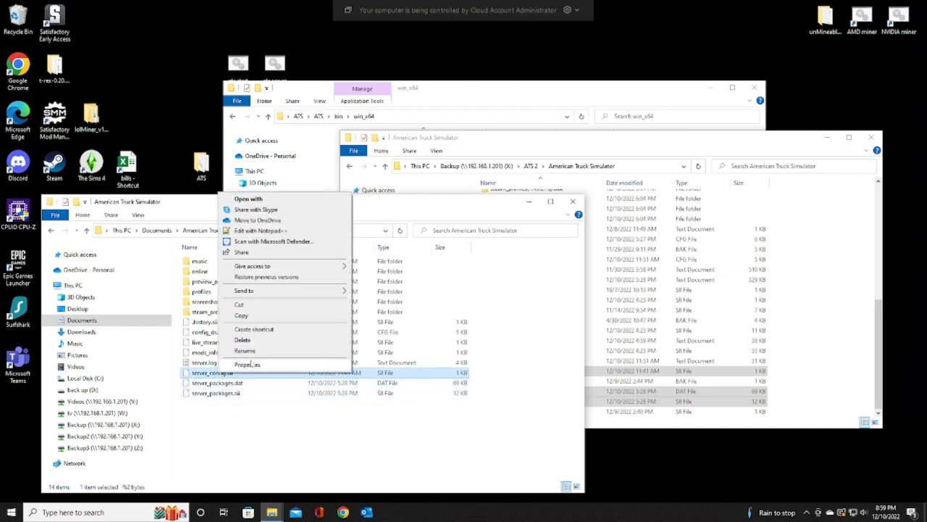
Step: Edit server_config.sii in Notepad++ and go to the password line
click(258, 231)
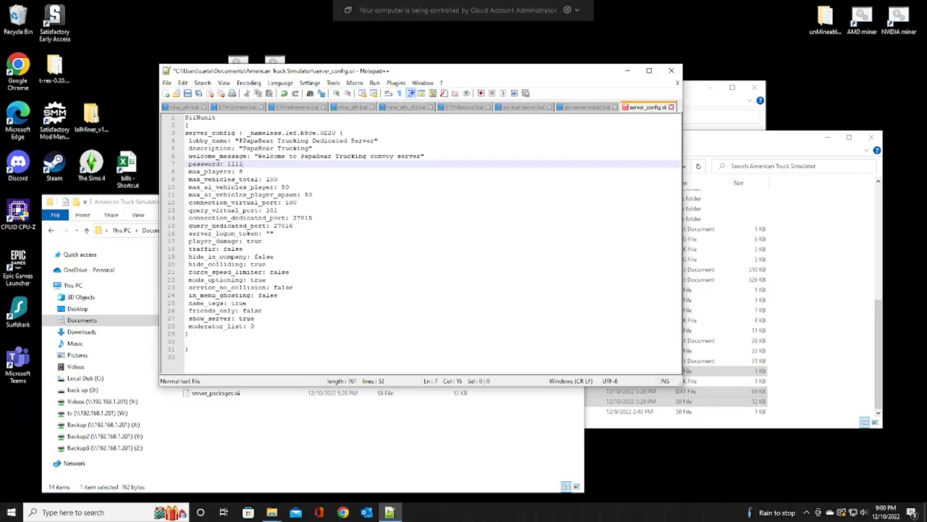
click(249, 133)
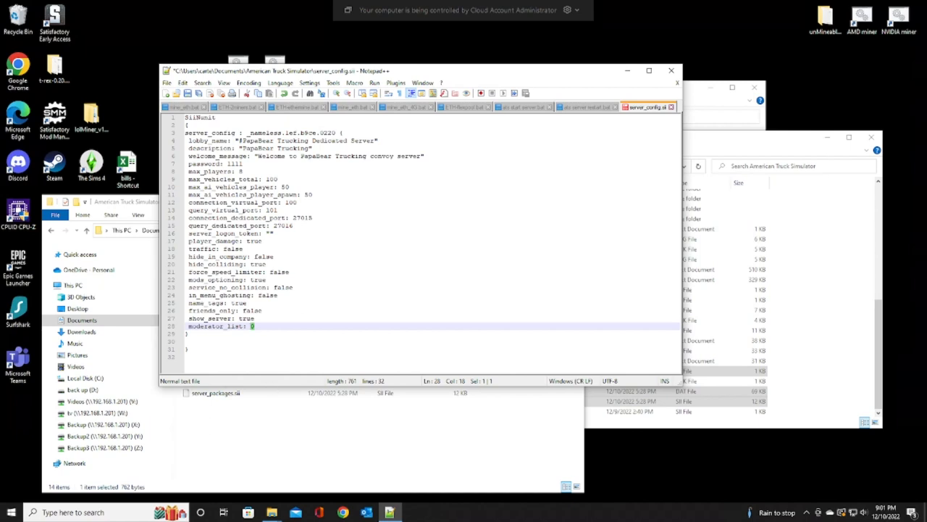
Step: Set moderator_list to 2 and add moderator_list[0]: STEAM ID and moderator_list[1] entries
text(2)
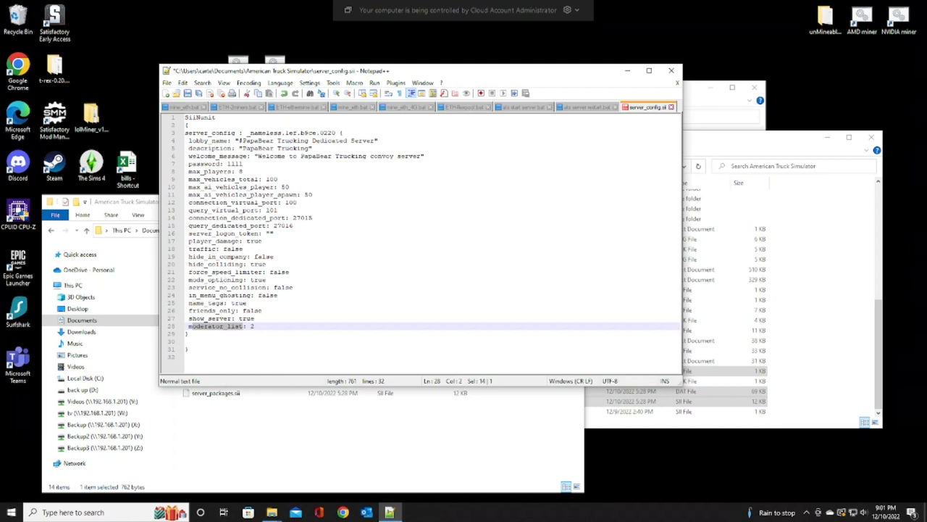
double_click(214, 326)
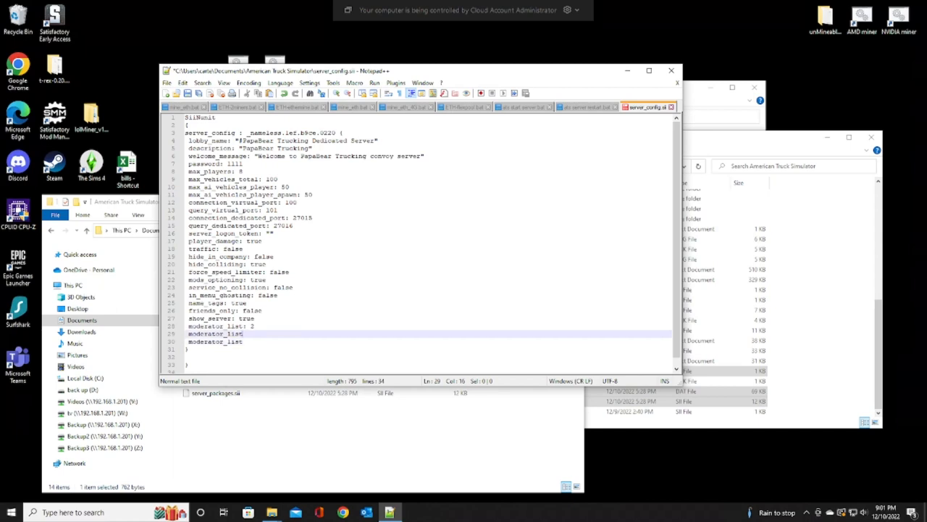
text([)
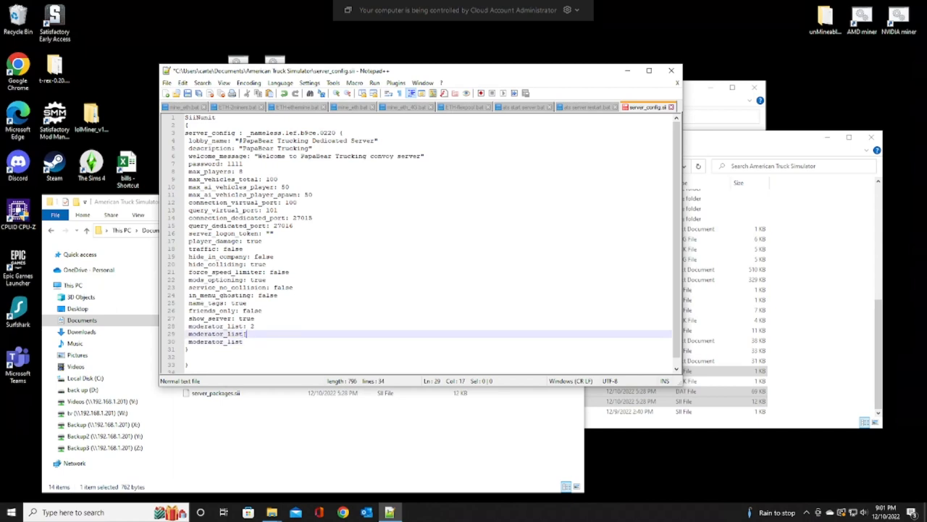
text(0])
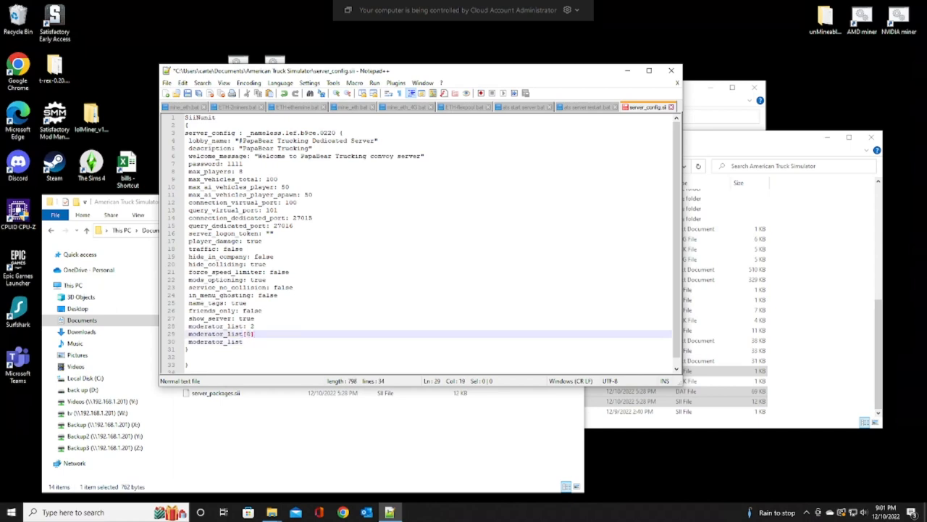
text(:)
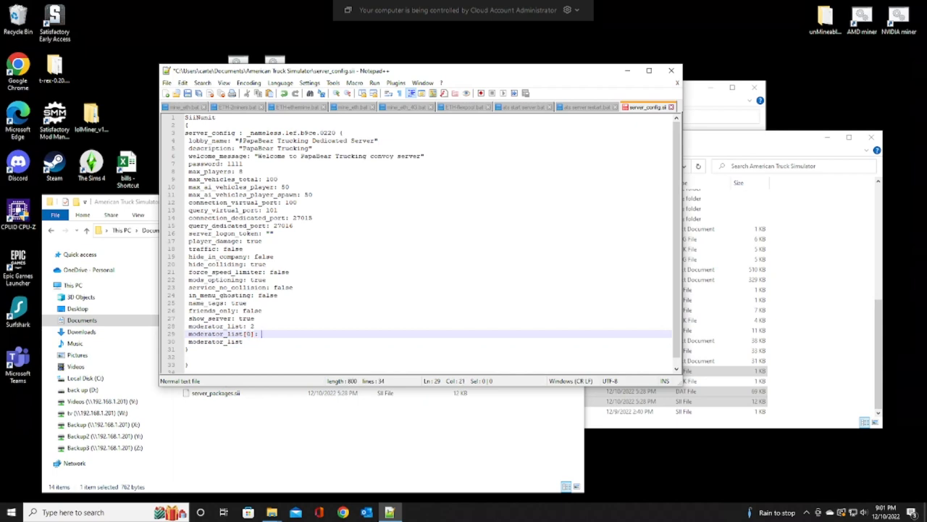
text(STEAM)
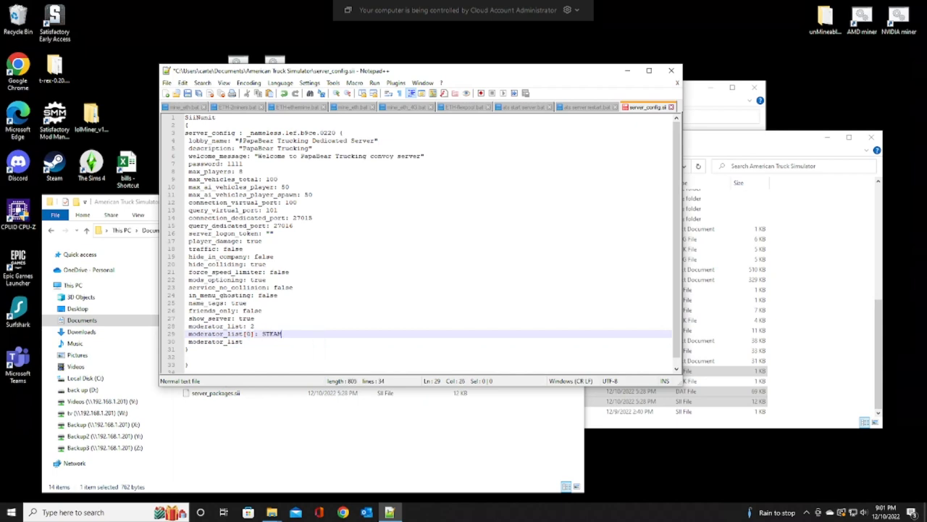
text(ID)
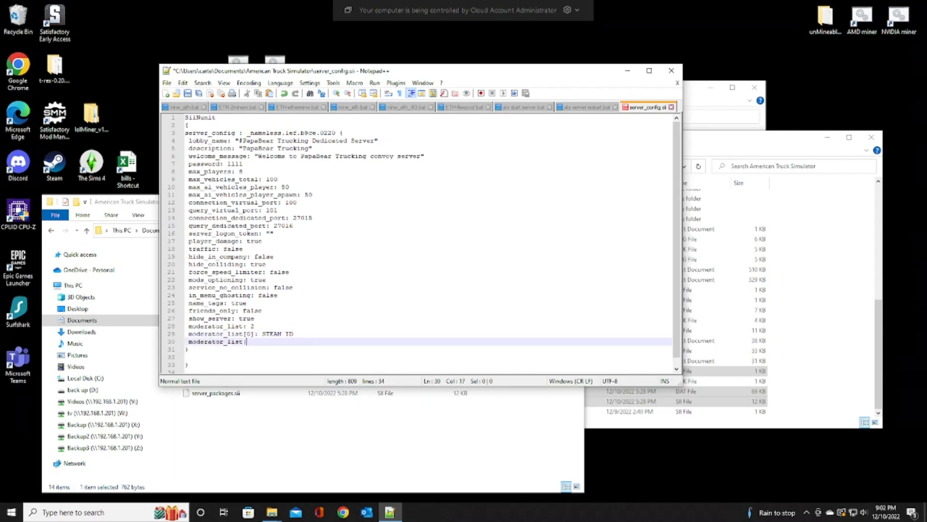
text([1)
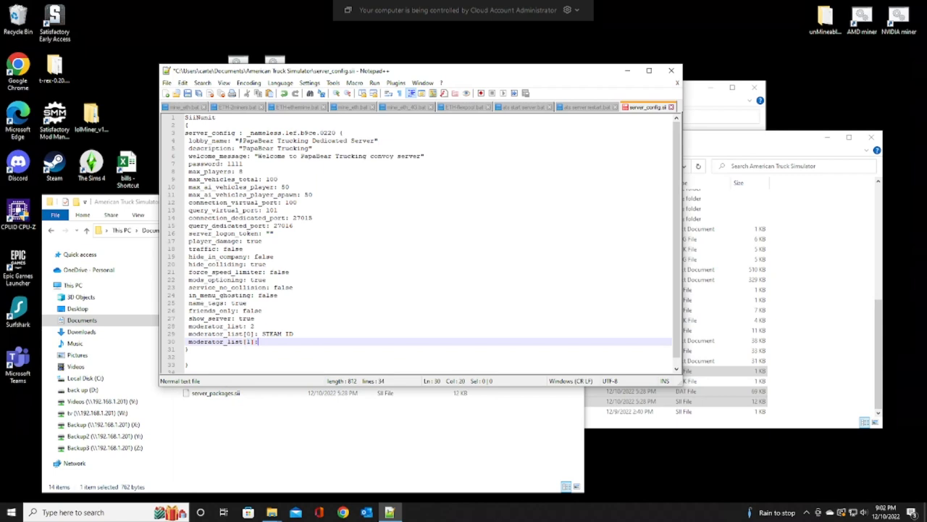
text(ID)
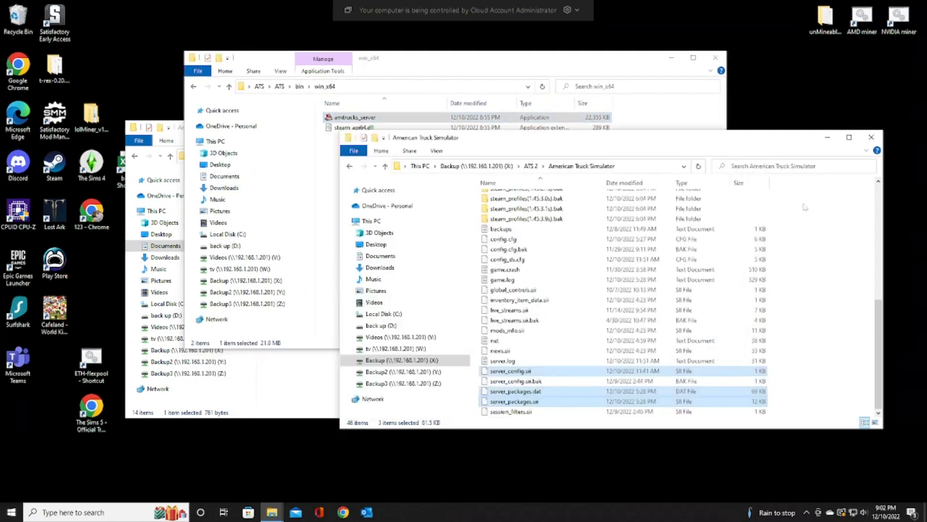
Step: Browse to the ATS server folder and select the ats_update batch file
scroll(up, 3)
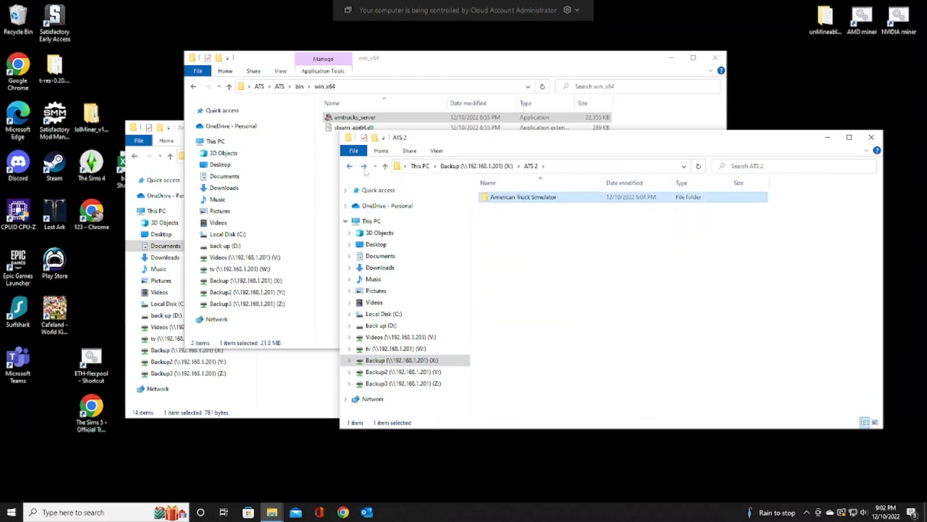
double_click(524, 197)
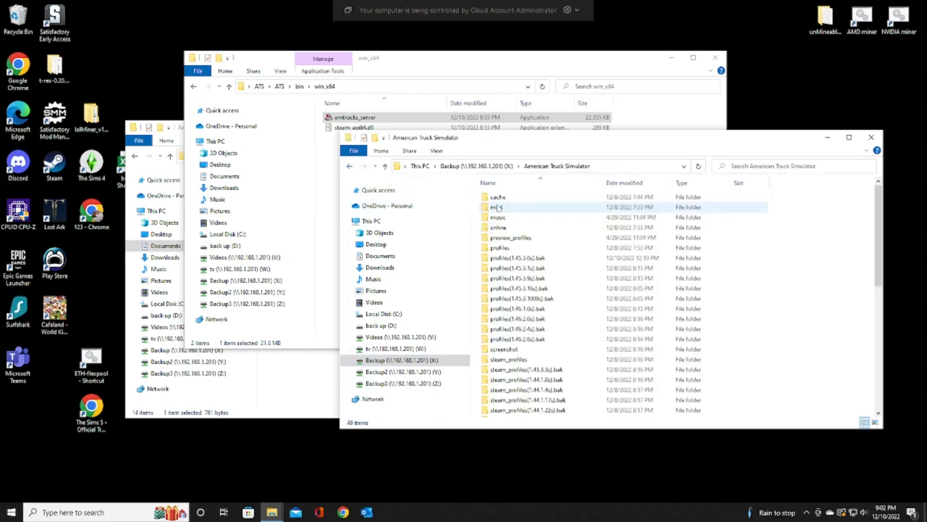
scroll(down, 3)
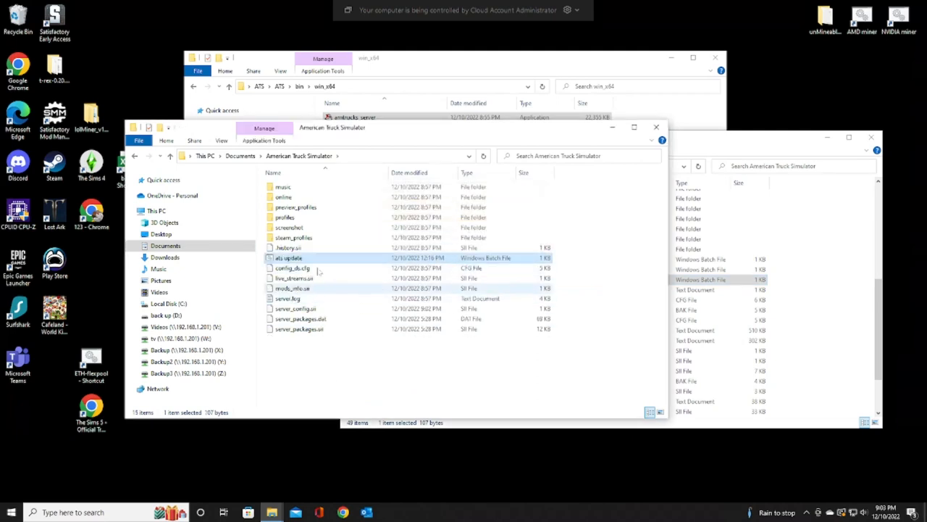
mouse_move(292, 237)
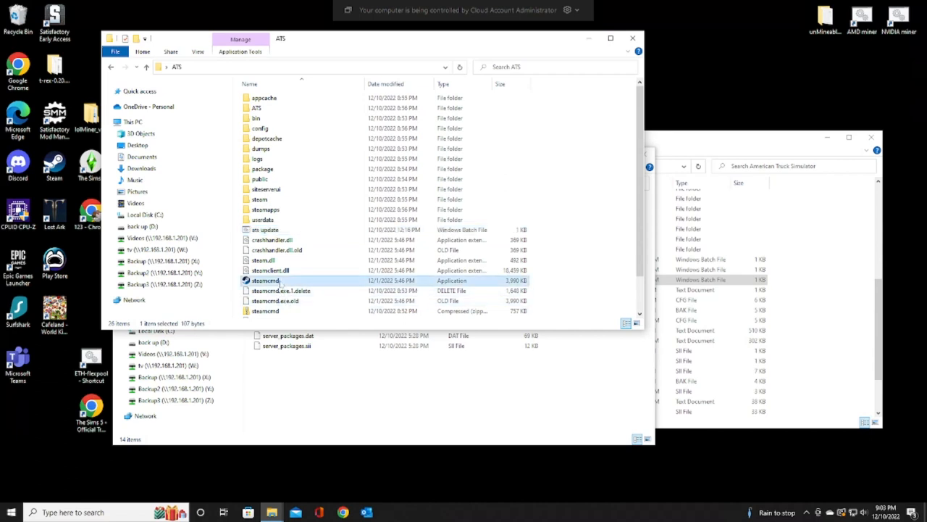
click(290, 229)
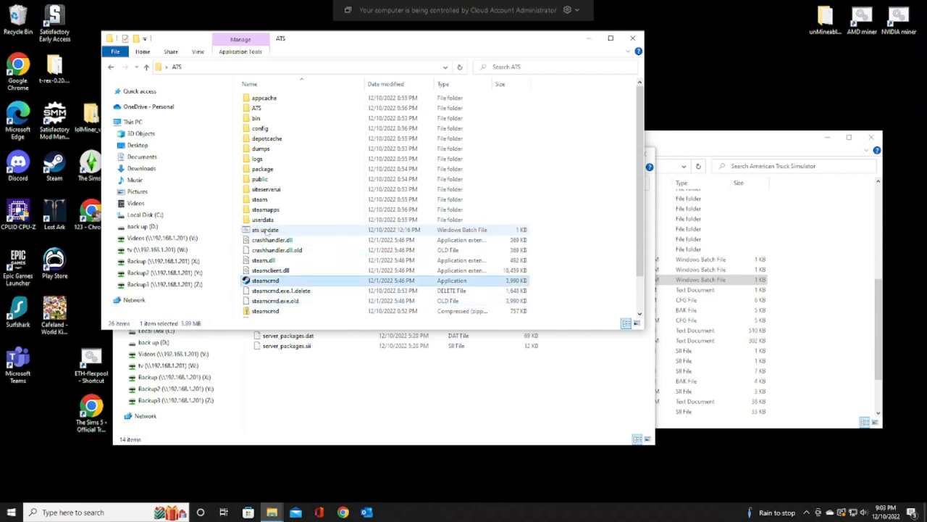
click(264, 228)
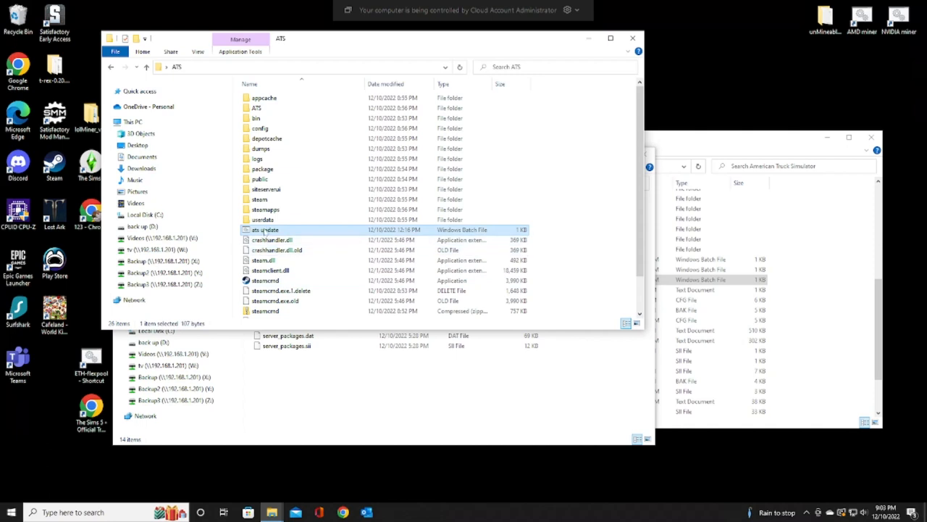
mouse_move(267, 229)
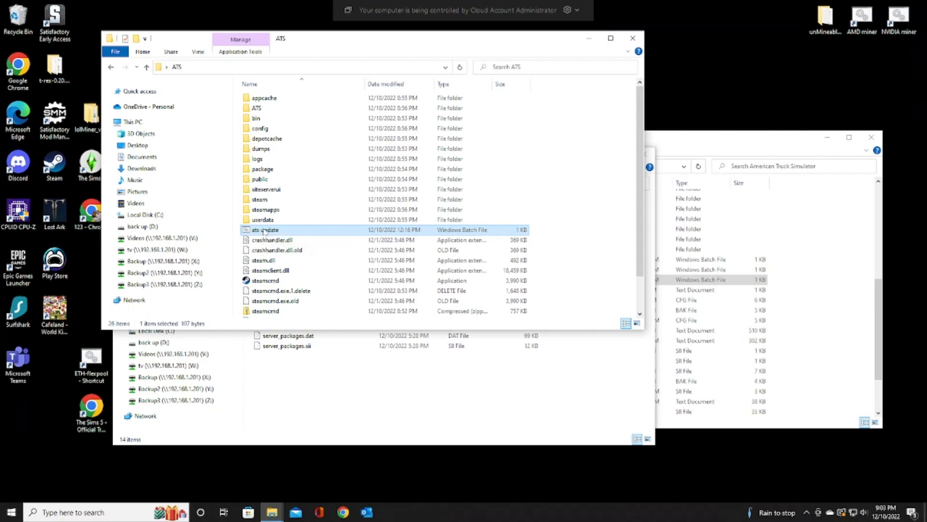
Step: Edit ats-update.bat so +force_install_dir points to C:\Users\carte\Desktop\ATS
right_click(264, 228)
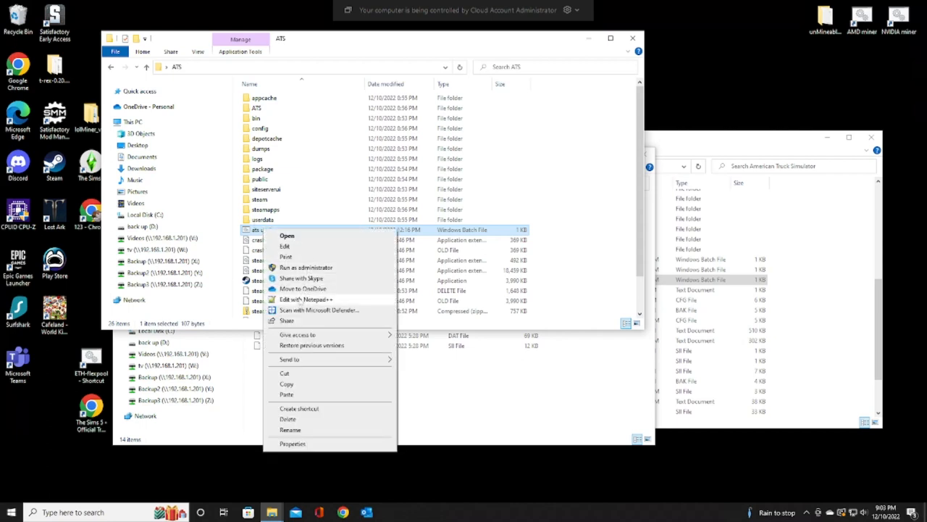
click(306, 298)
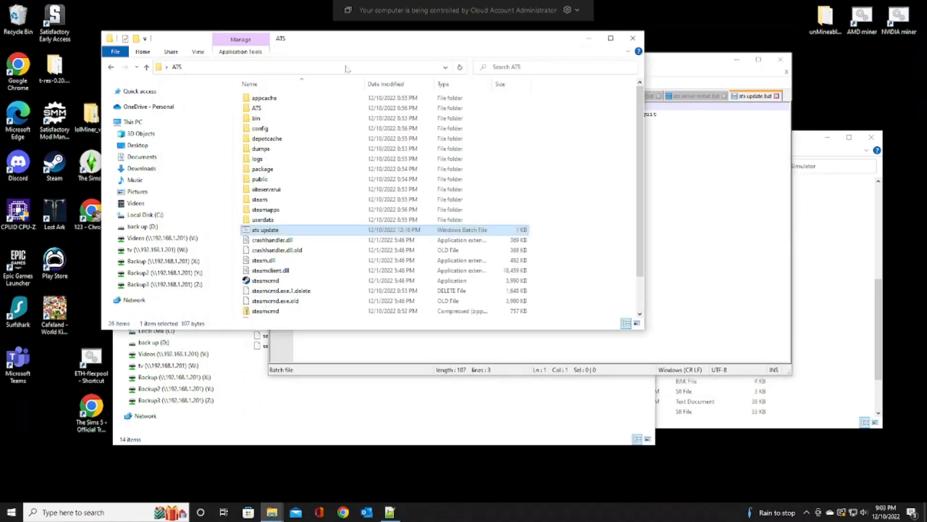
click(290, 66)
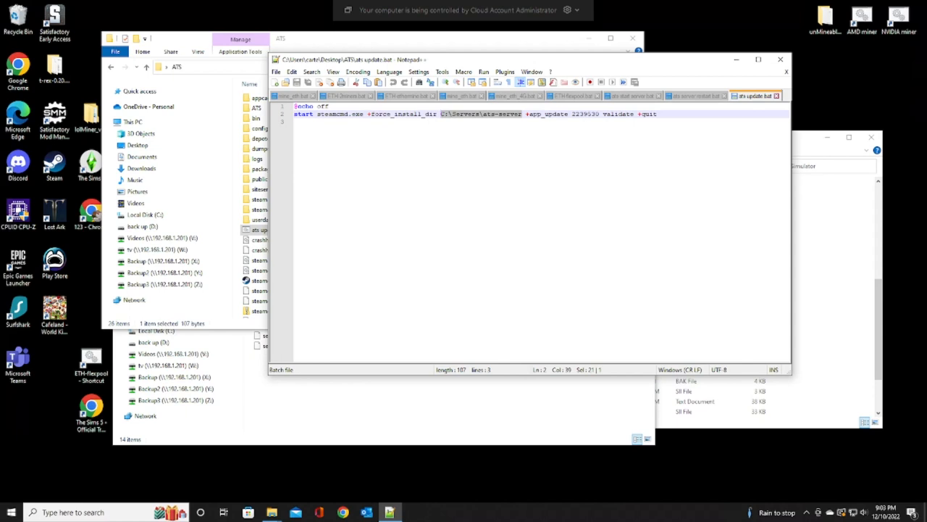
text(C:\Users\carte\Desktop\ATS)
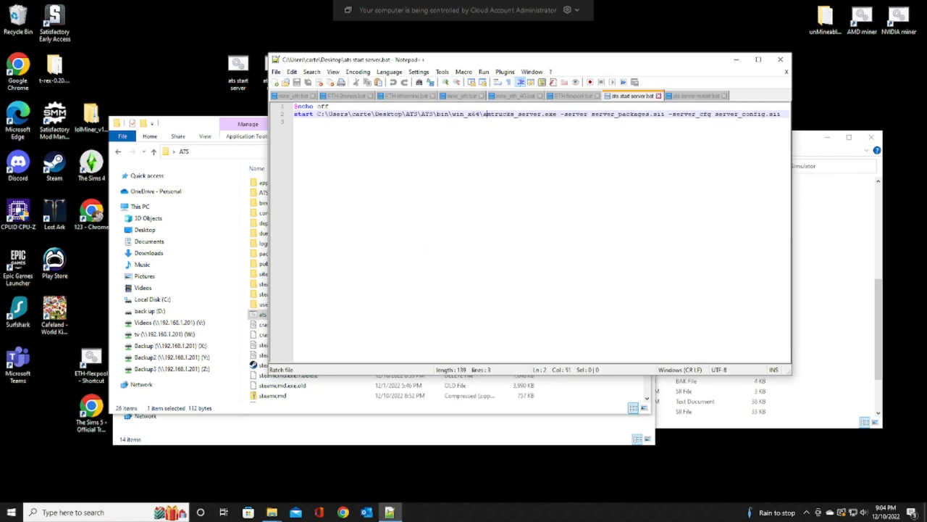
Step: Verify the start script's exe against ATS\bin\win_x64, then show the ats server restart script
double_click(507, 113)
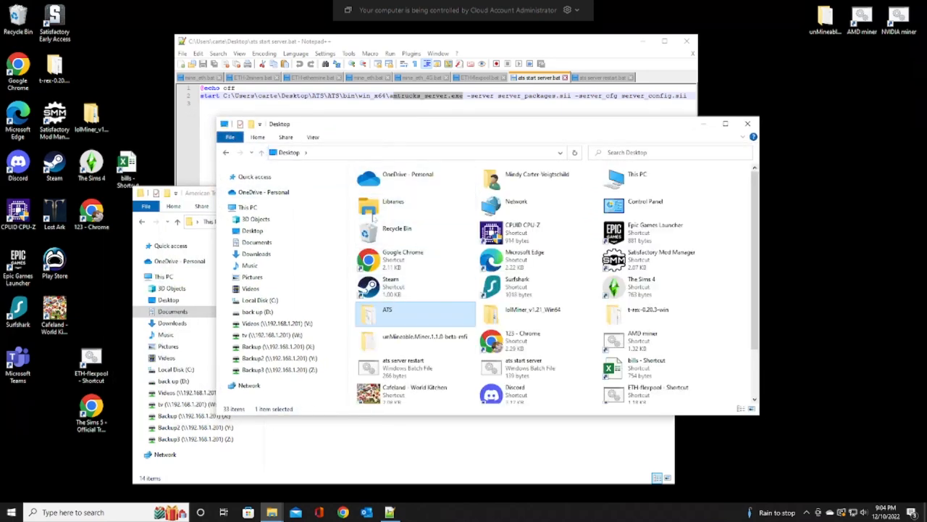
double_click(388, 311)
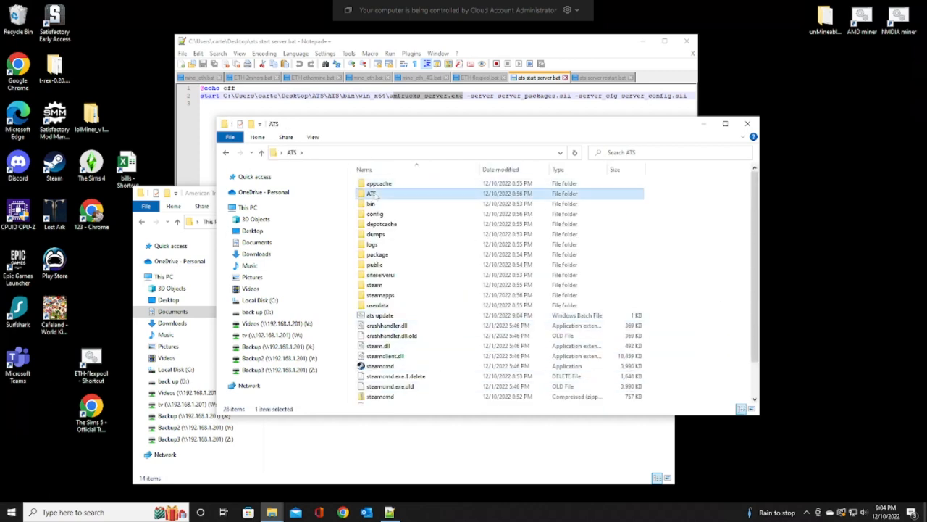
double_click(371, 203)
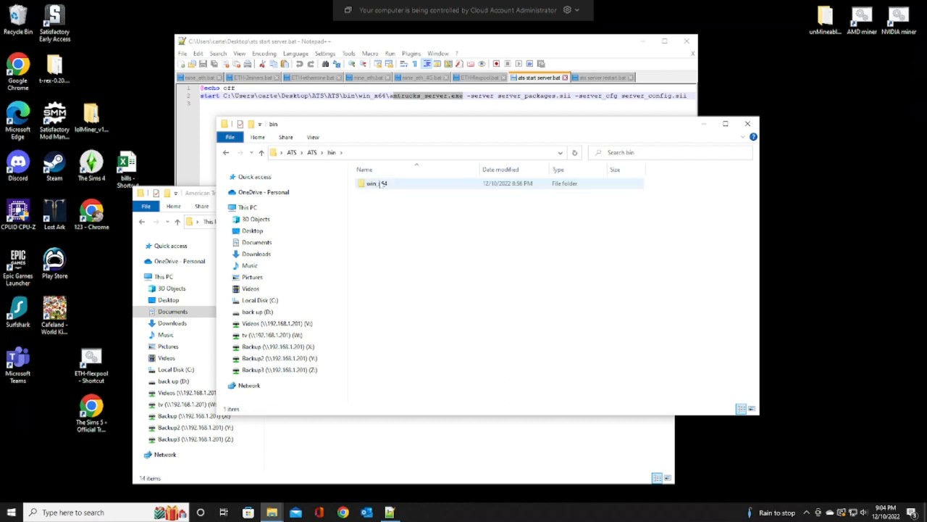
double_click(376, 183)
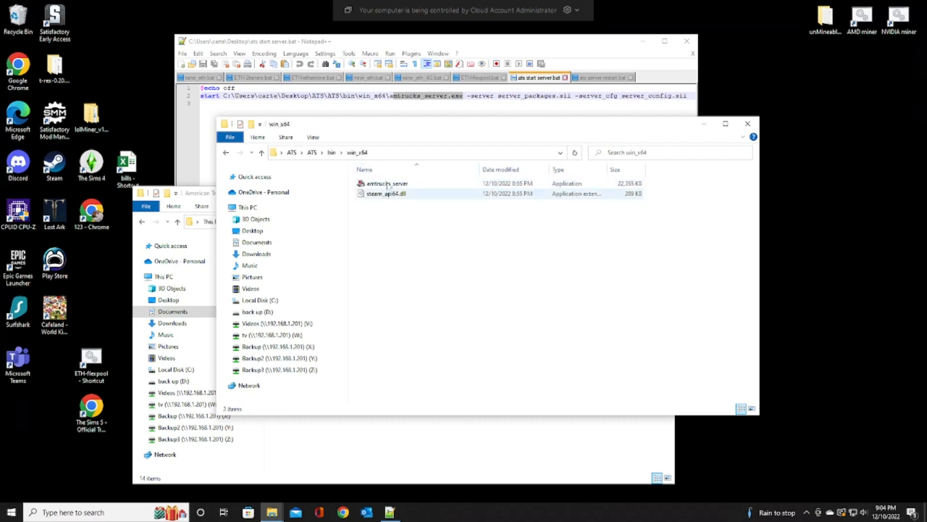
click(413, 152)
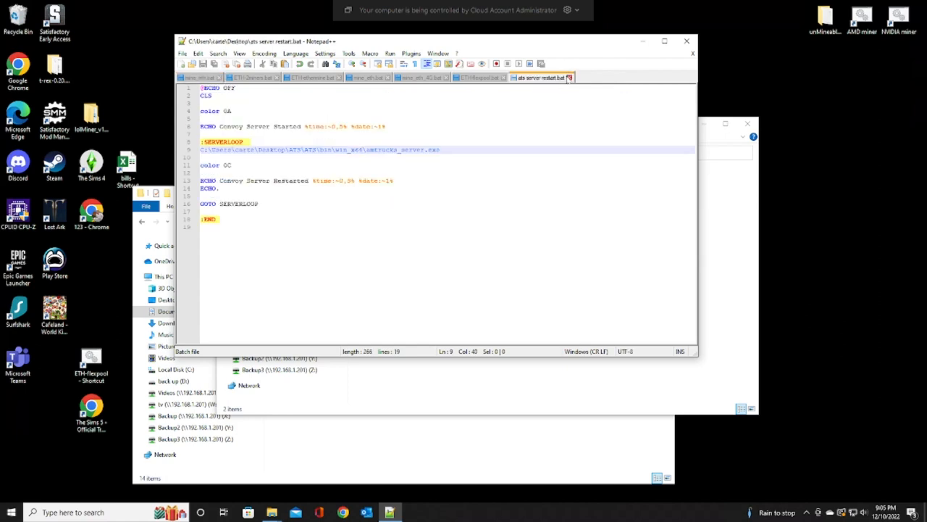
Step: Close Notepad++ and run the ats start server shortcut from the desktop
click(201, 78)
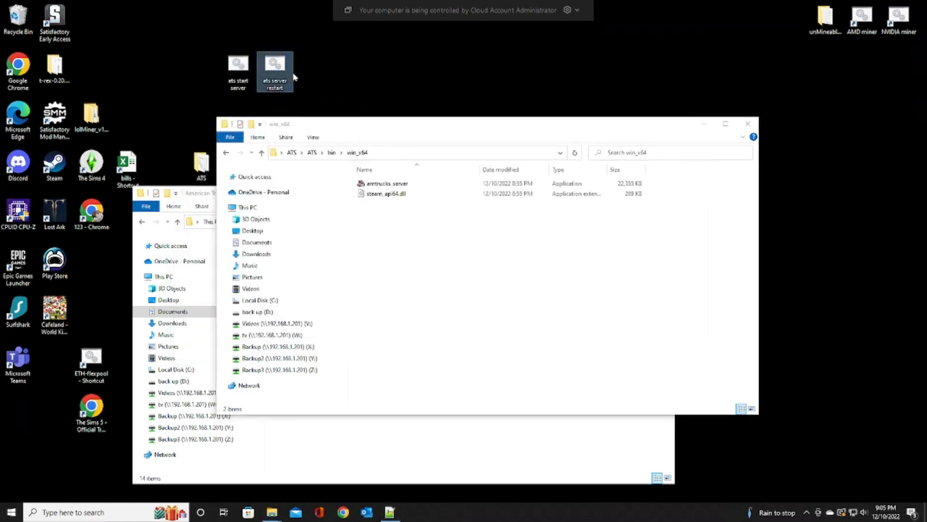
right_click(275, 69)
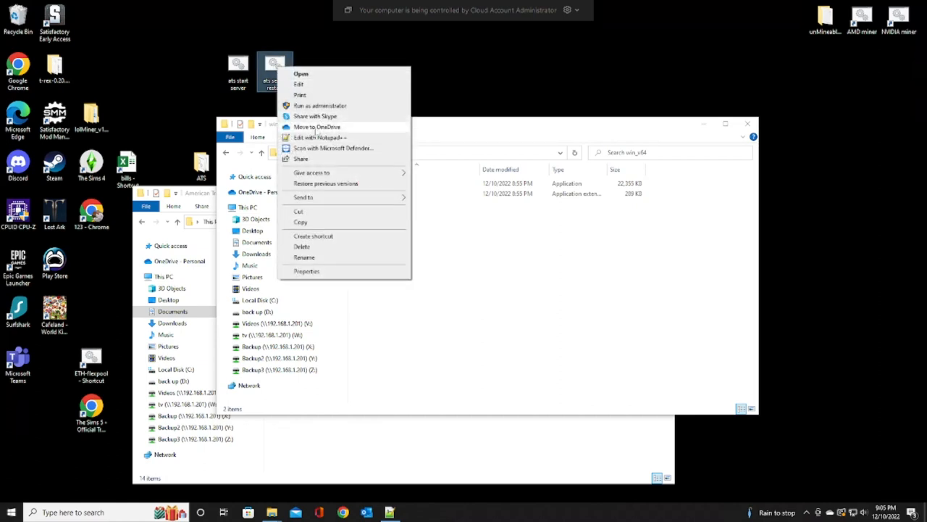
mouse_move(319, 138)
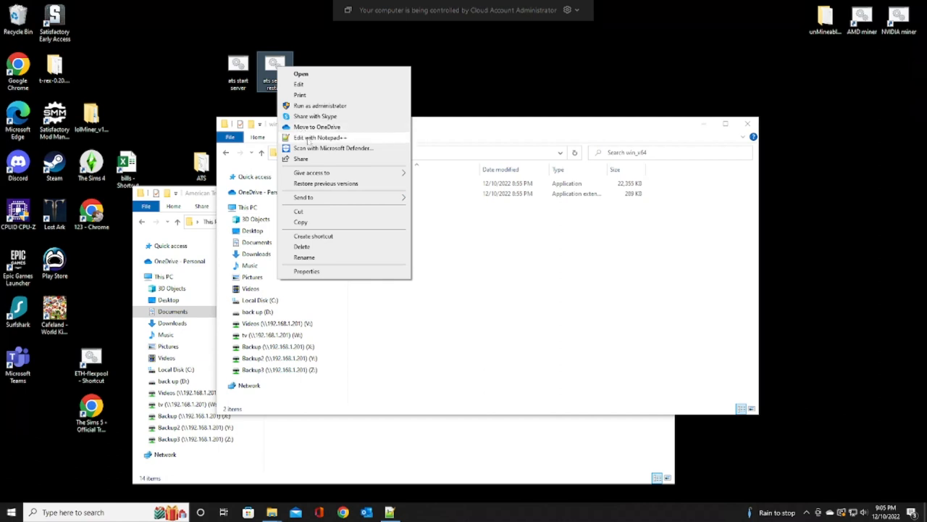
click(319, 137)
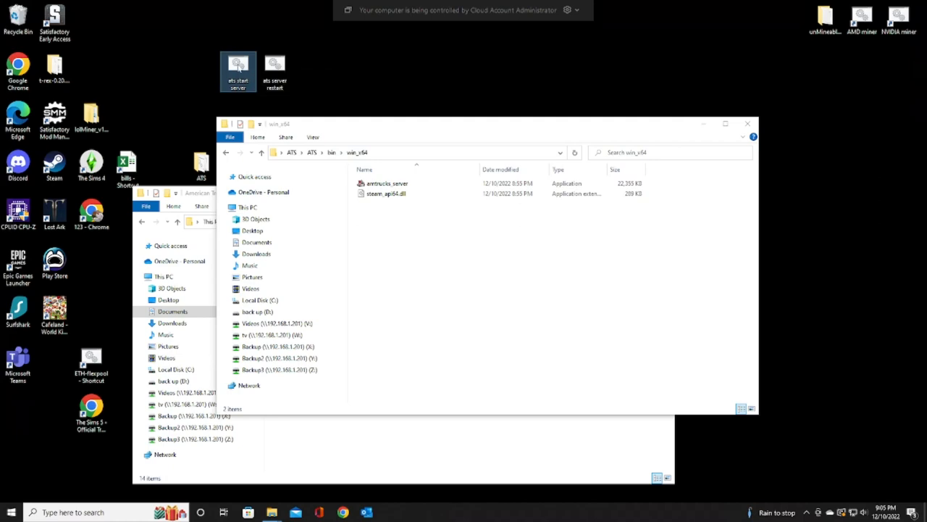
double_click(237, 69)
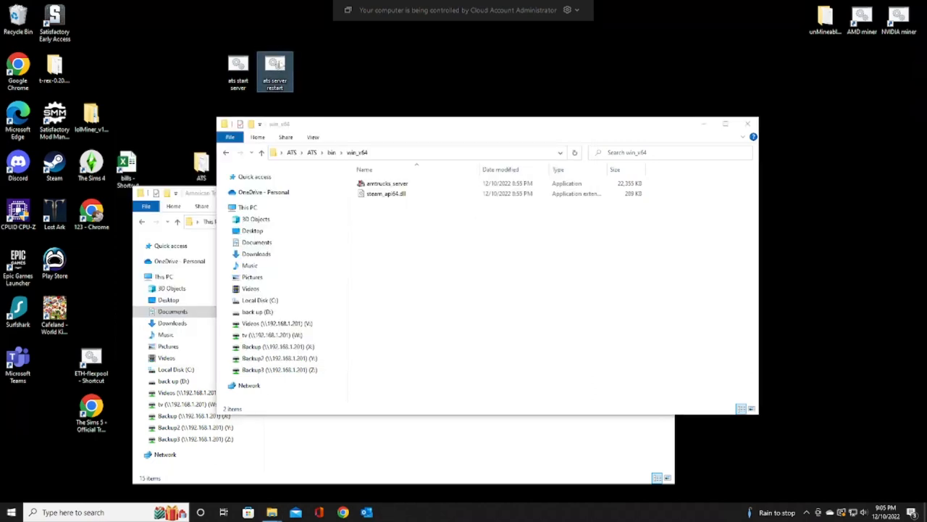
mouse_move(276, 65)
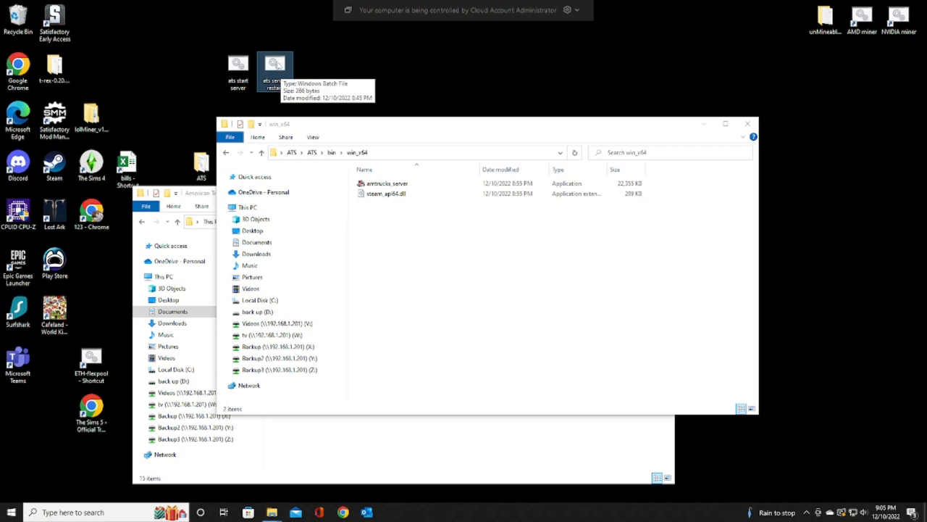
Step: Run 'ats server restart.bat' to start amtrucks_server, then close the win_x64 Explorer window
double_click(276, 65)
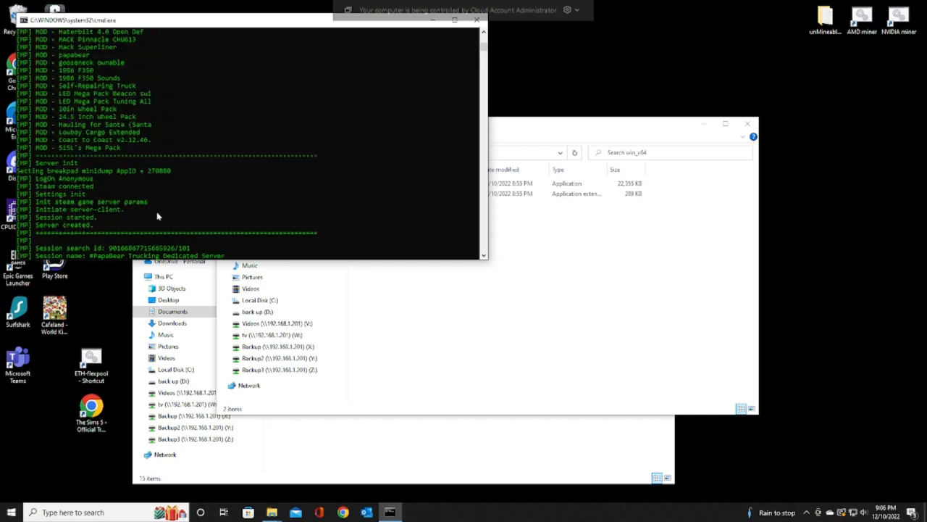
mouse_move(157, 148)
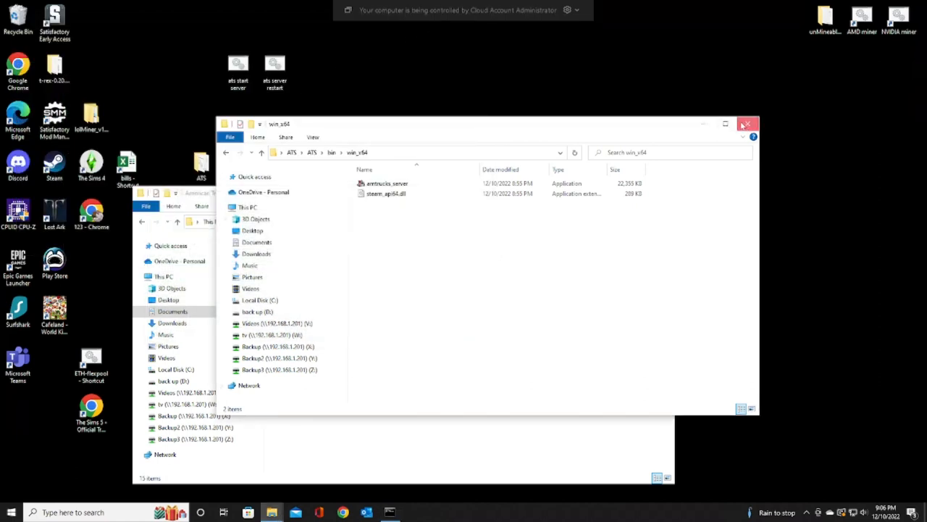
click(747, 125)
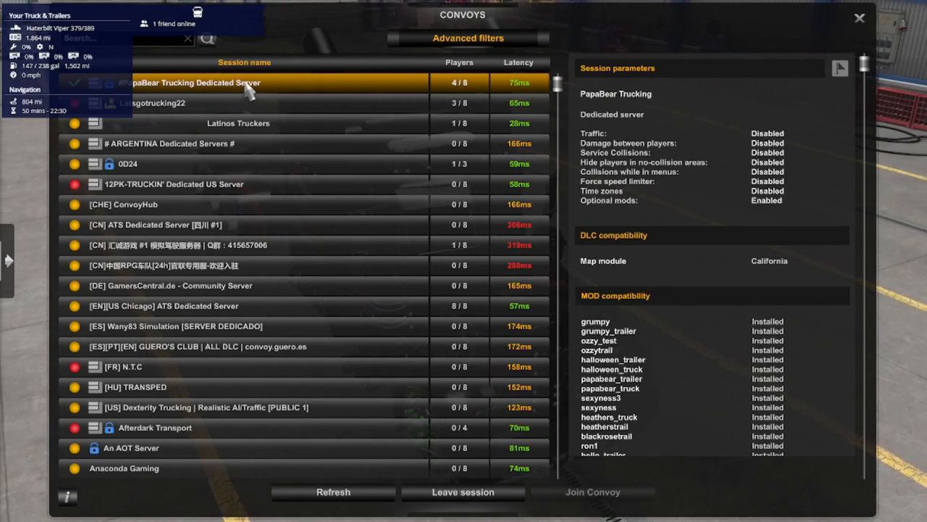
Step: Scroll the PapaBear Trucking session panel through its mod compatibility list
scroll(down, 3)
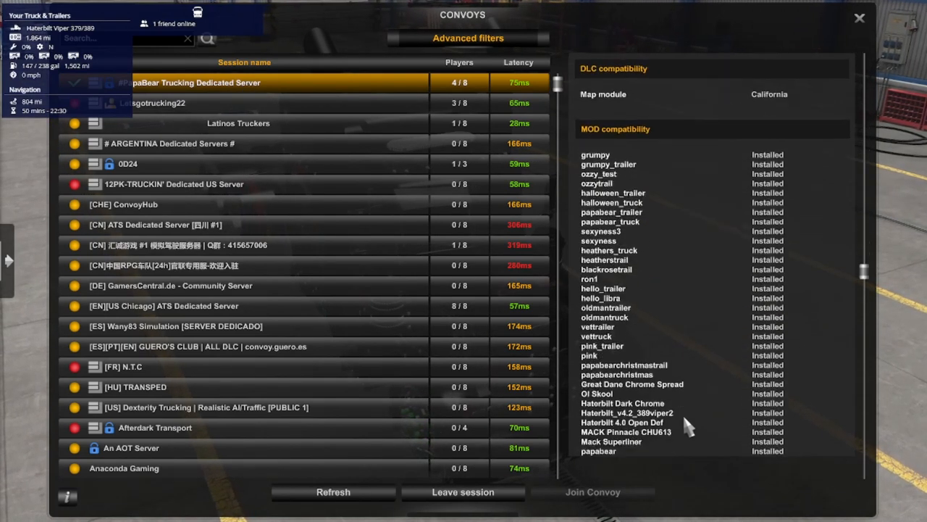
scroll(down, 3)
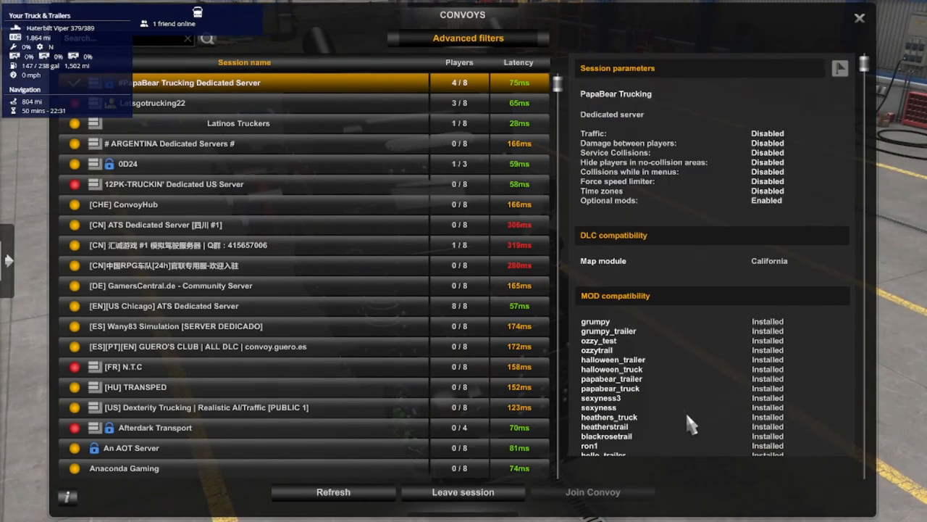
mouse_move(365, 138)
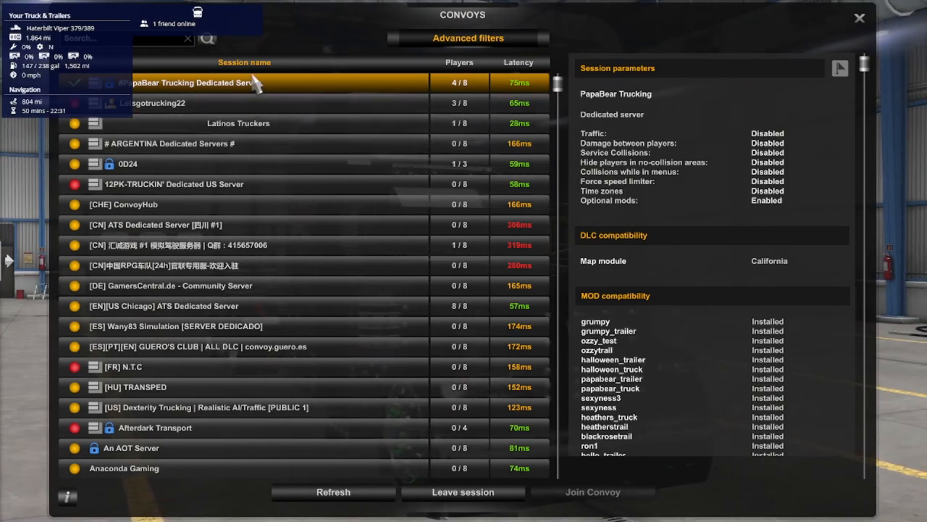
mouse_move(264, 87)
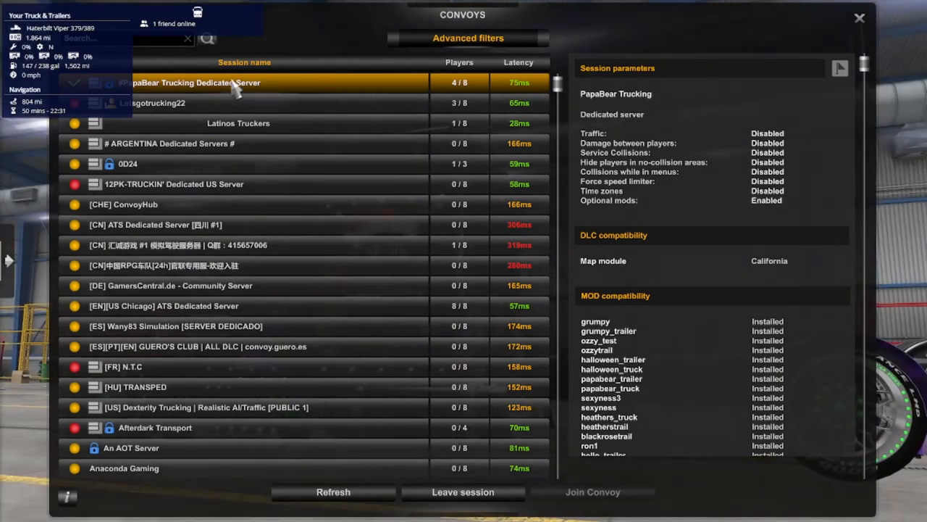
mouse_move(244, 75)
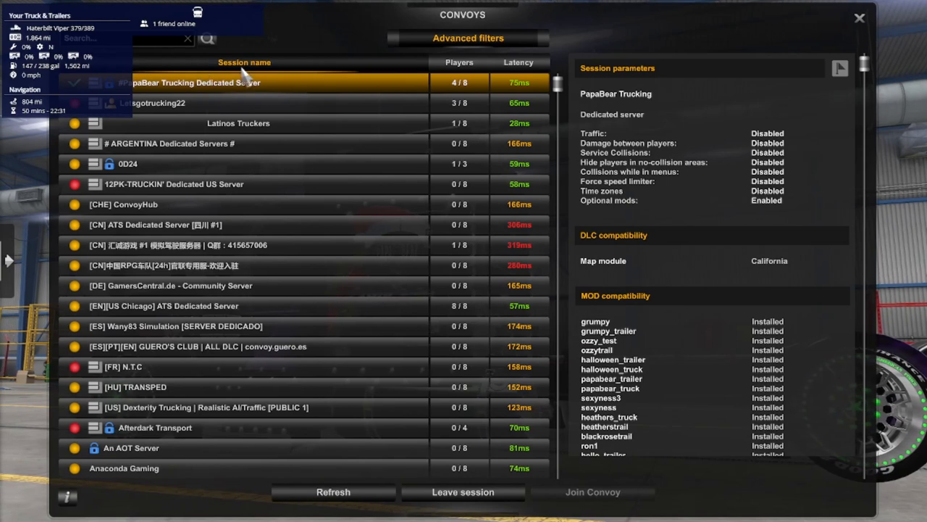
mouse_move(307, 101)
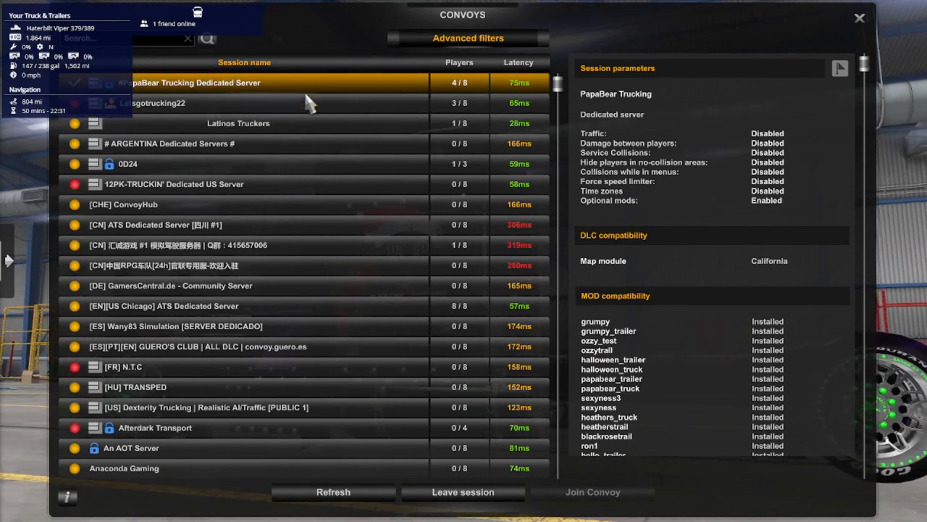